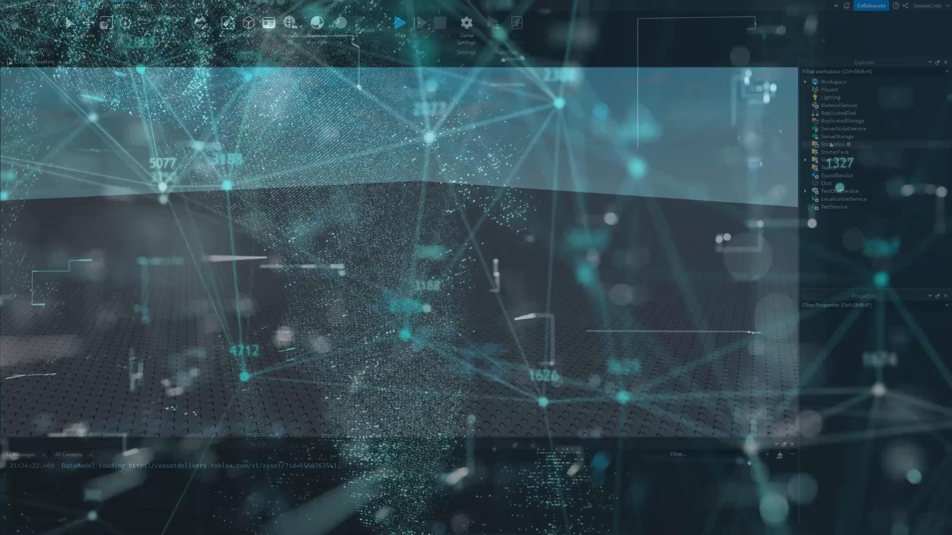
Insert a new Script and open it empty in the script editor
{"action": "left_click", "coordinate": [833, 82]}
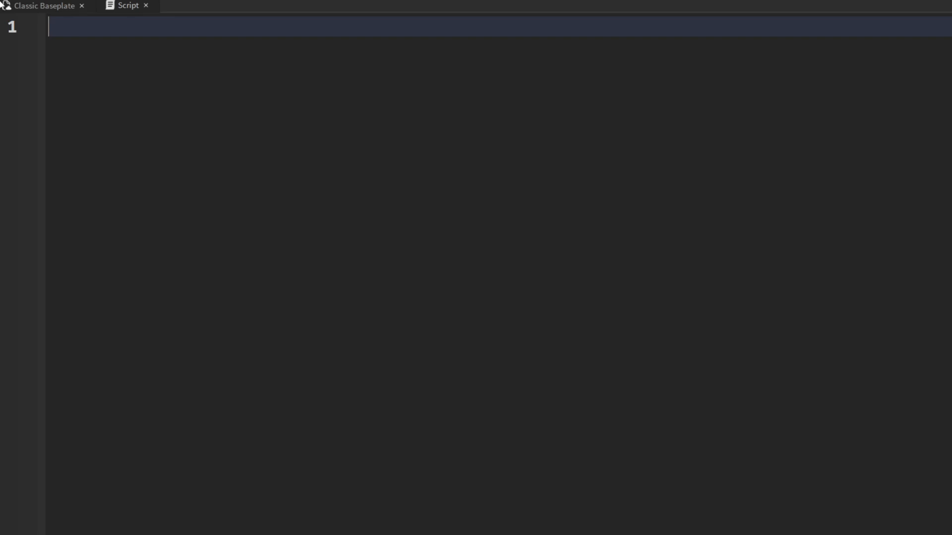
Declare local code set to script on line 1
{"action": "type", "text": "local codce"}
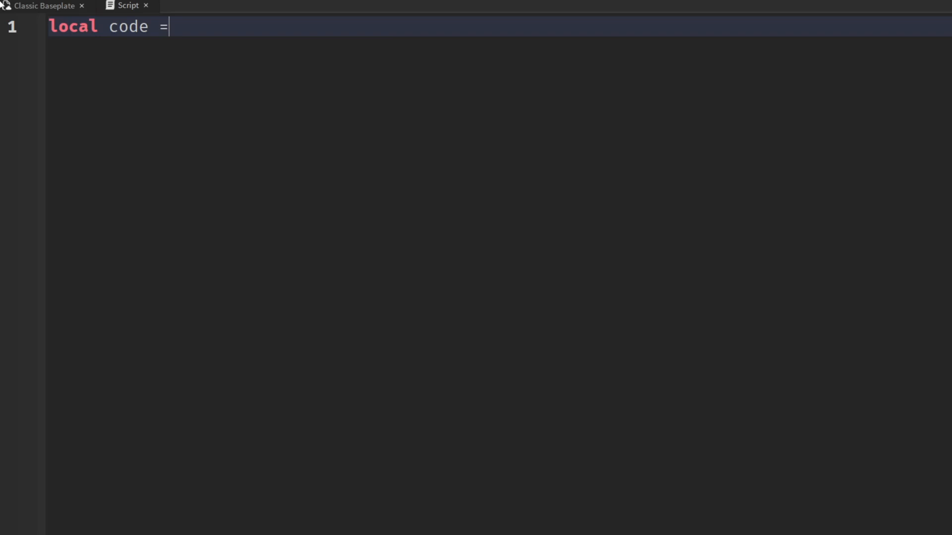
{"action": "type", "text": "script"}
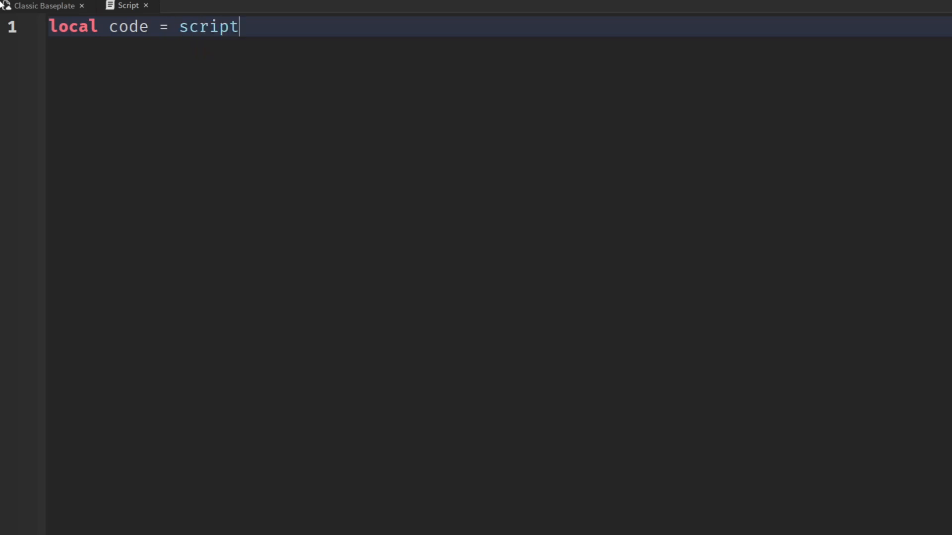
{"action": "double_click", "coordinate": [208, 25]}
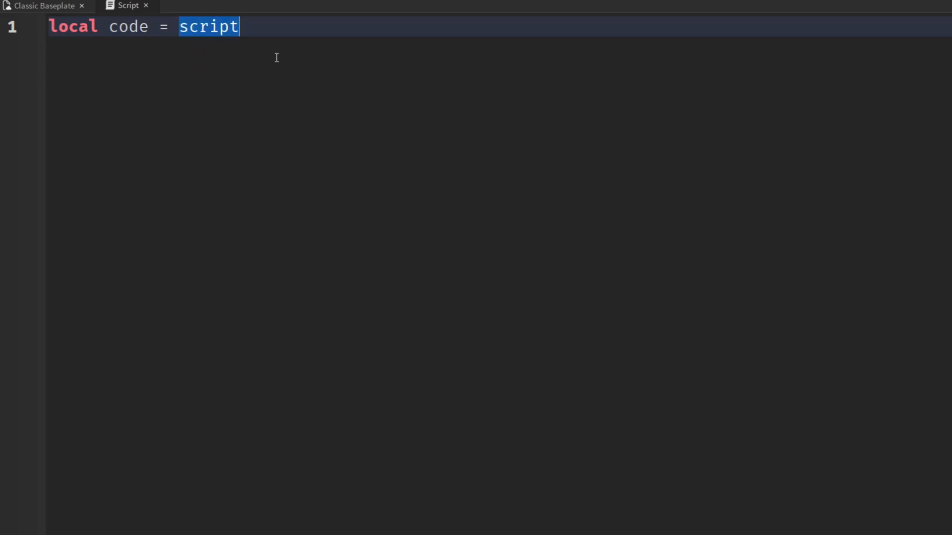
{"action": "left_click", "coordinate": [277, 34]}
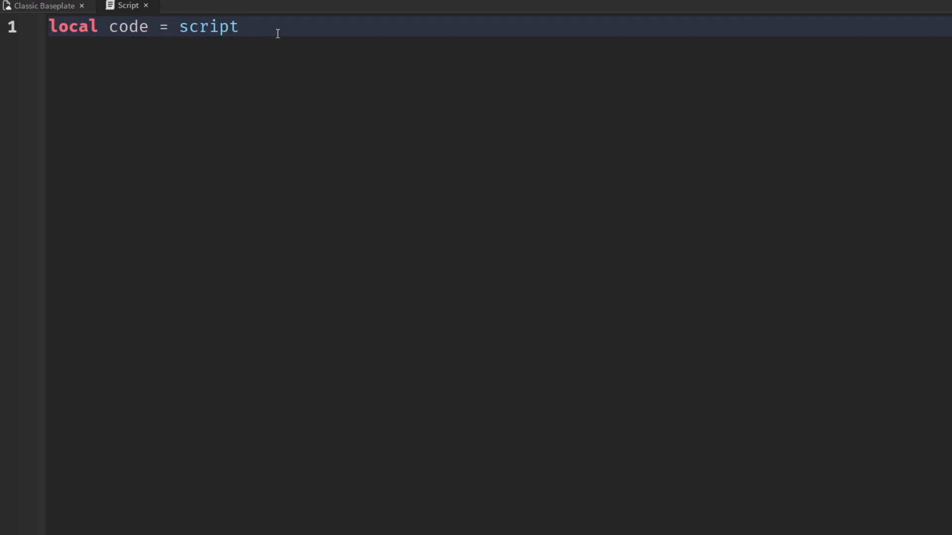
Declare locals env = workspace and area = game, and begin a fourth local
{"action": "type", "text": "local env ="}
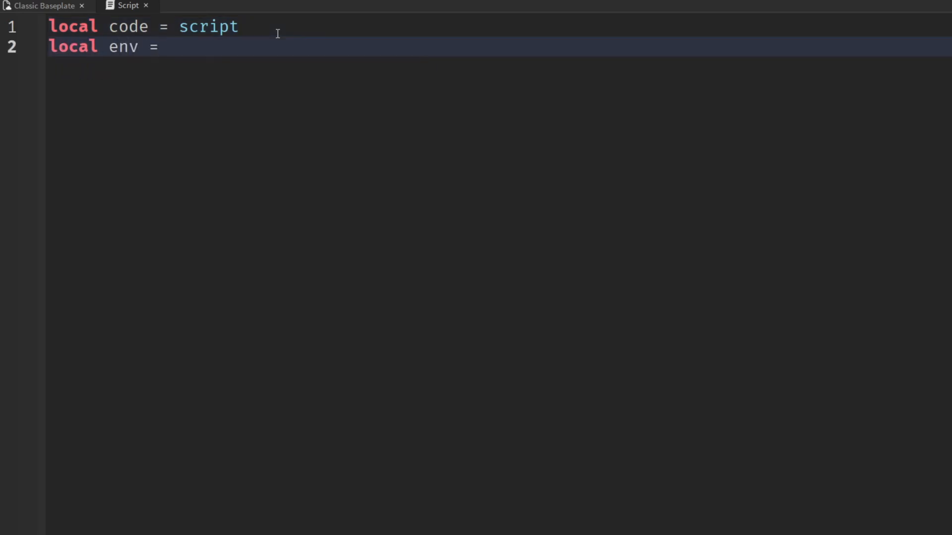
{"action": "type", "text": "workspace"}
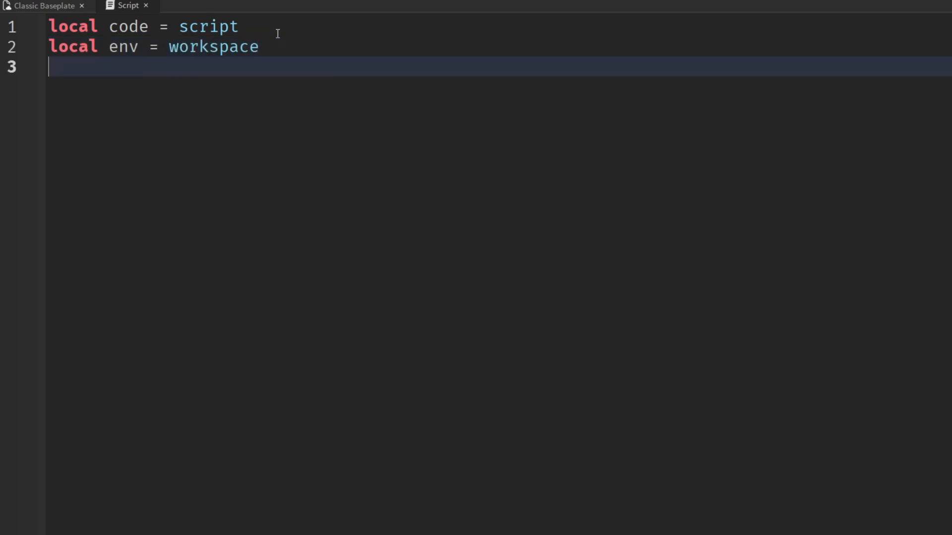
{"action": "type", "text": "local a"}
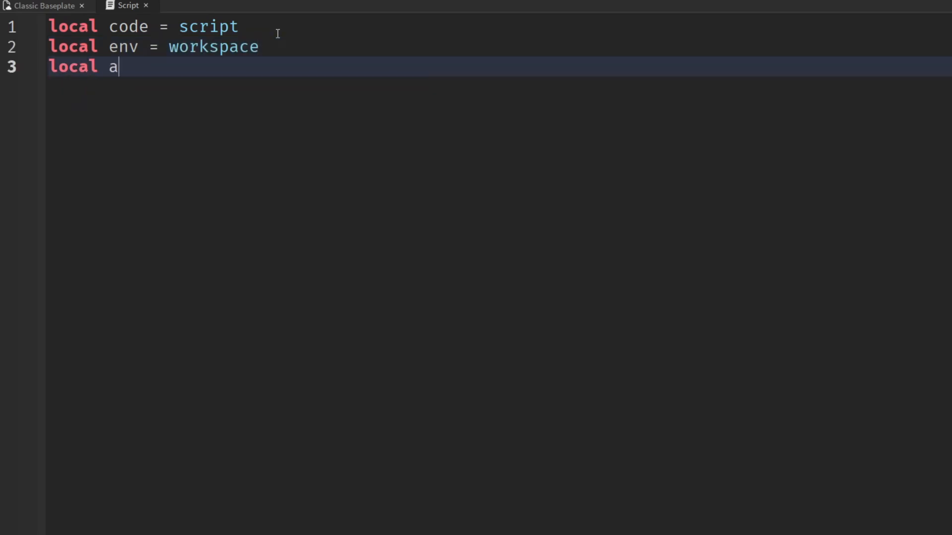
{"action": "type", "text": "rea = game"}
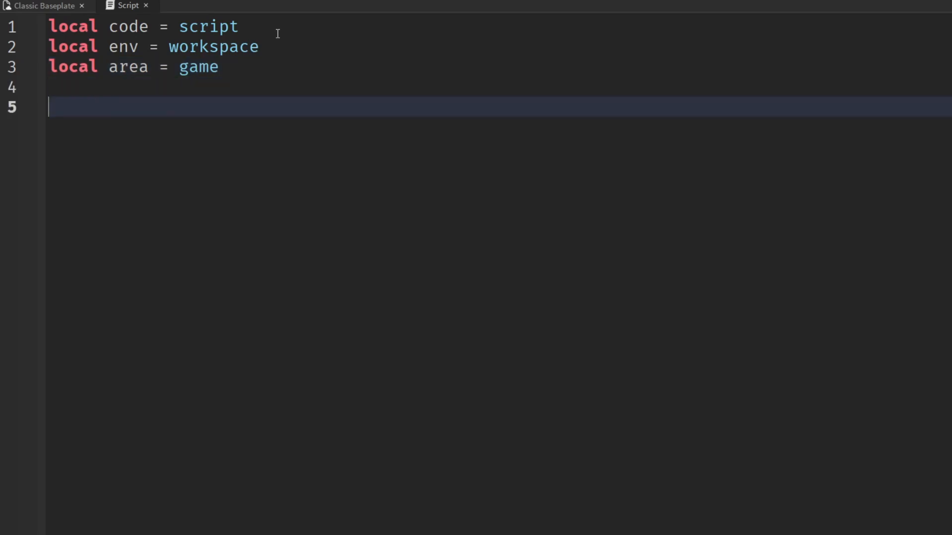
{"action": "type", "text": "local"}
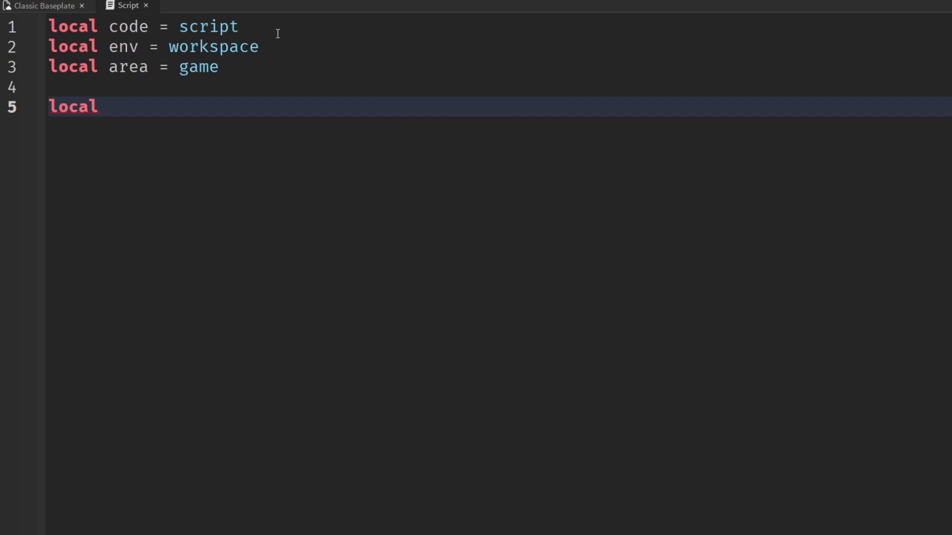
Declare locals find = "FindFirstChild" and bp = "Baseplate"
{"action": "type", "text": "find ="}
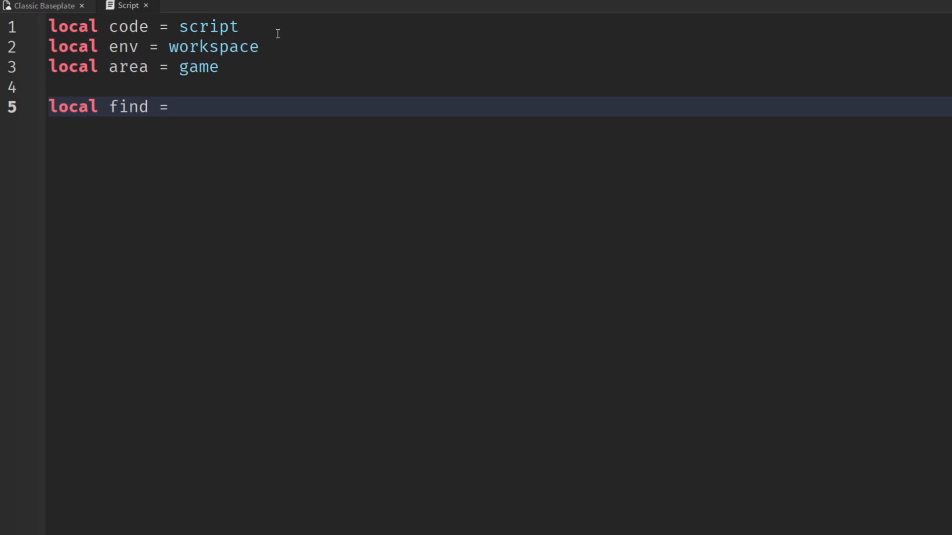
{"action": "type", "text": "\"FindFirst\""}
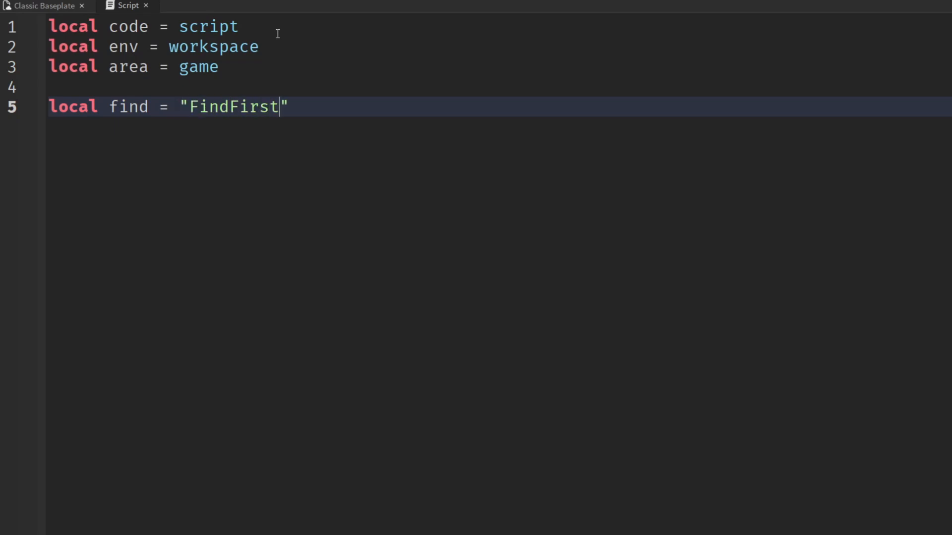
{"action": "type", "text": "Child"}
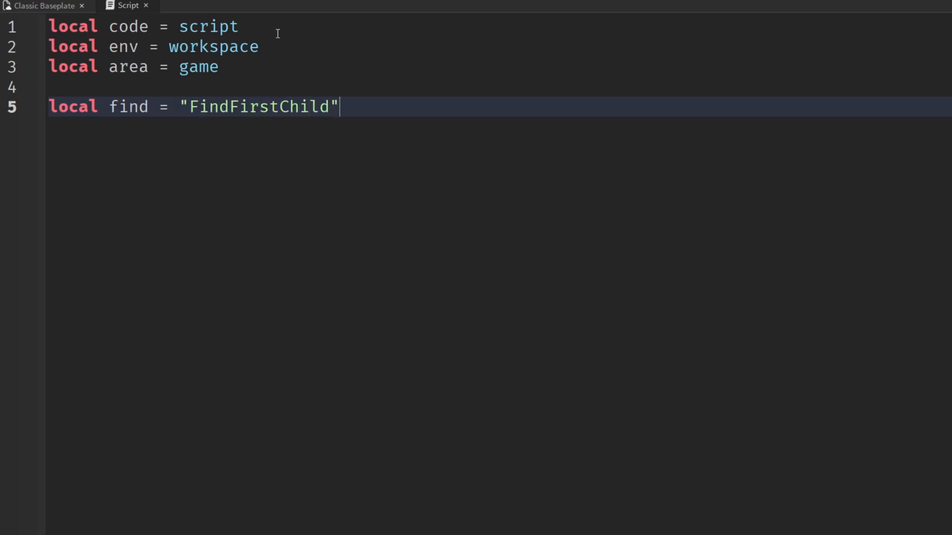
{"action": "type", "text": "local"}
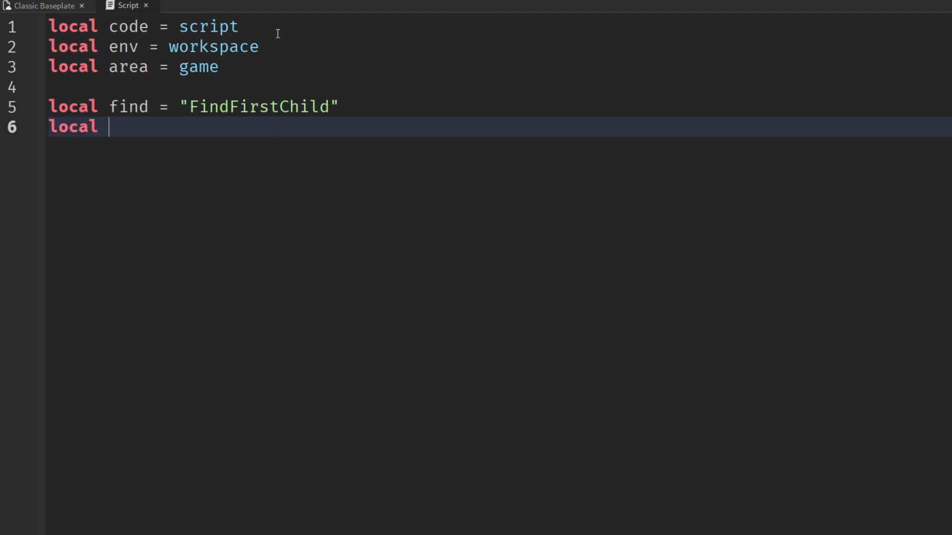
{"action": "type", "text": "bp = \""}
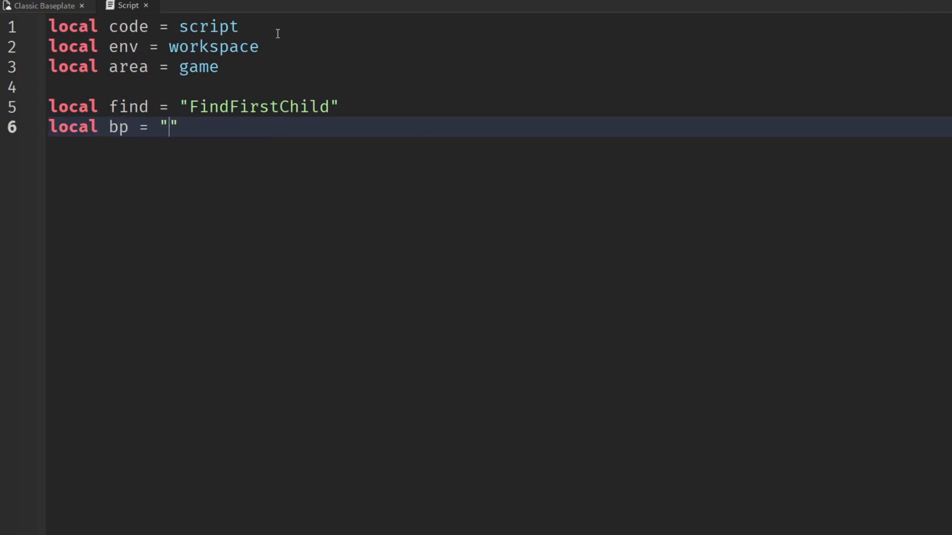
{"action": "type", "text": "Baseplate"}
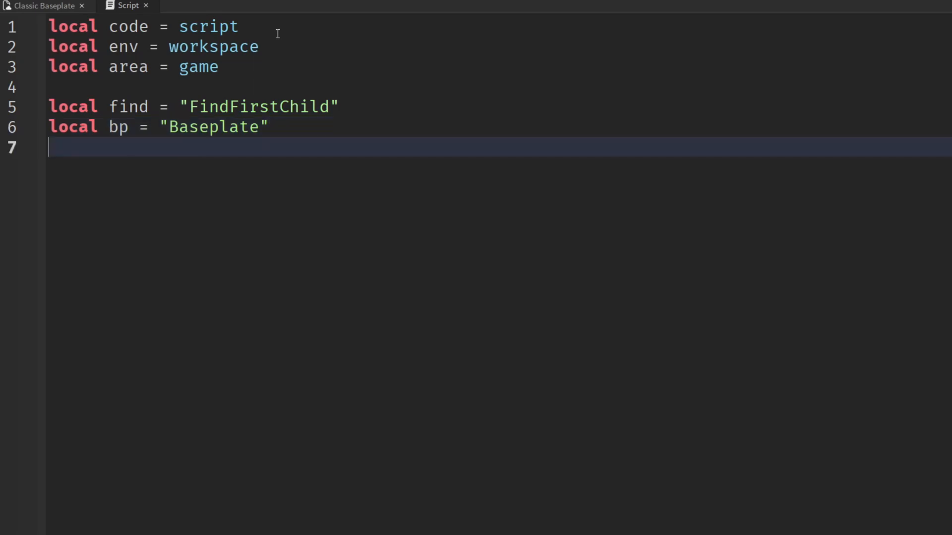
Declare locals parent = nil, child = parent and sibling = "Parent"
{"action": "type", "text": "local parent"}
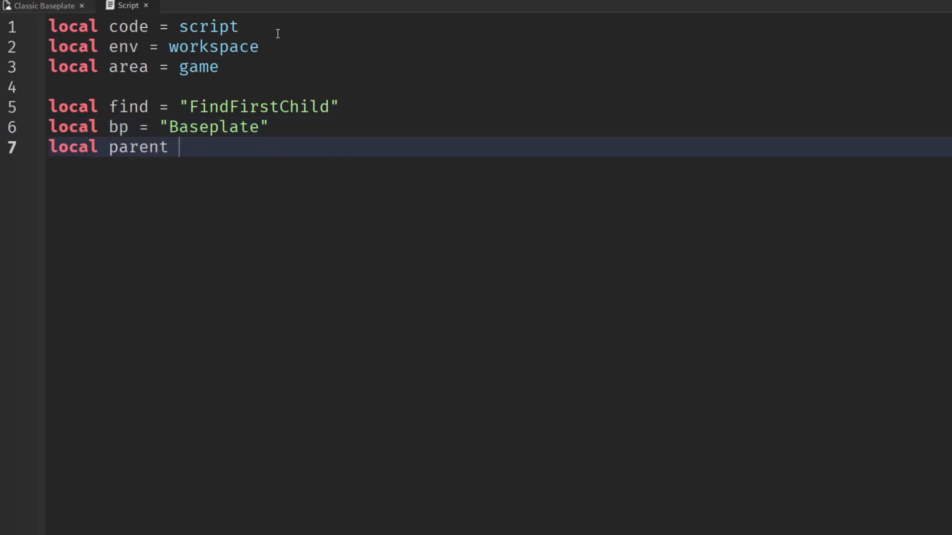
{"action": "type", "text": "= nil"}
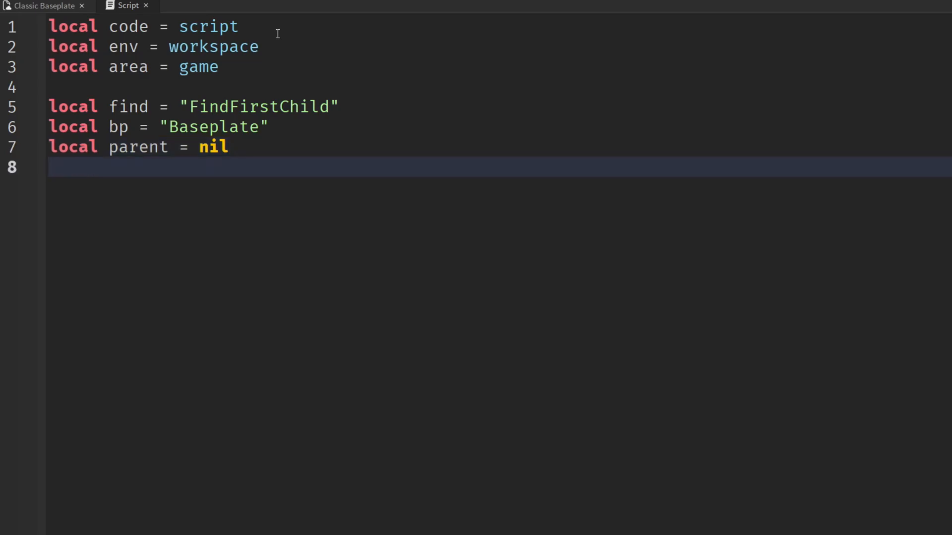
{"action": "type", "text": "local chi"}
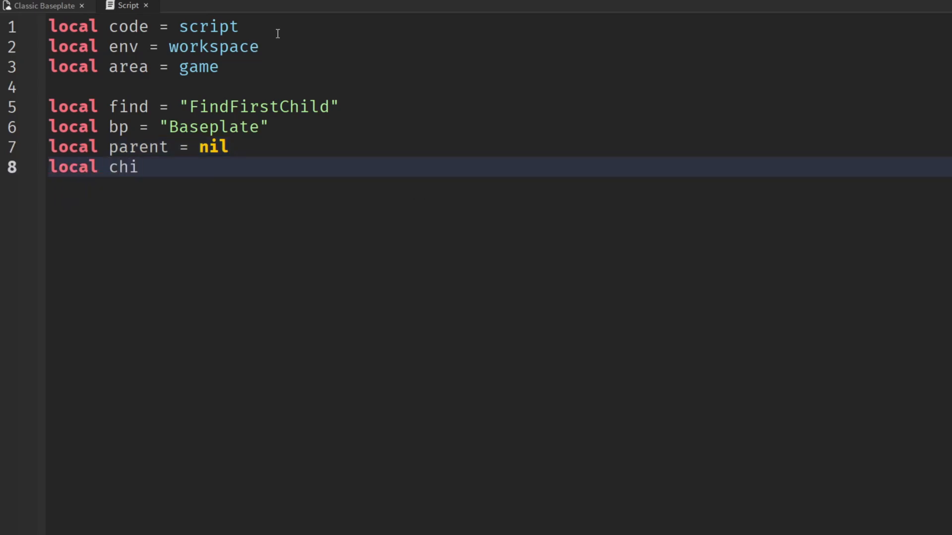
{"action": "type", "text": "ld = parent"}
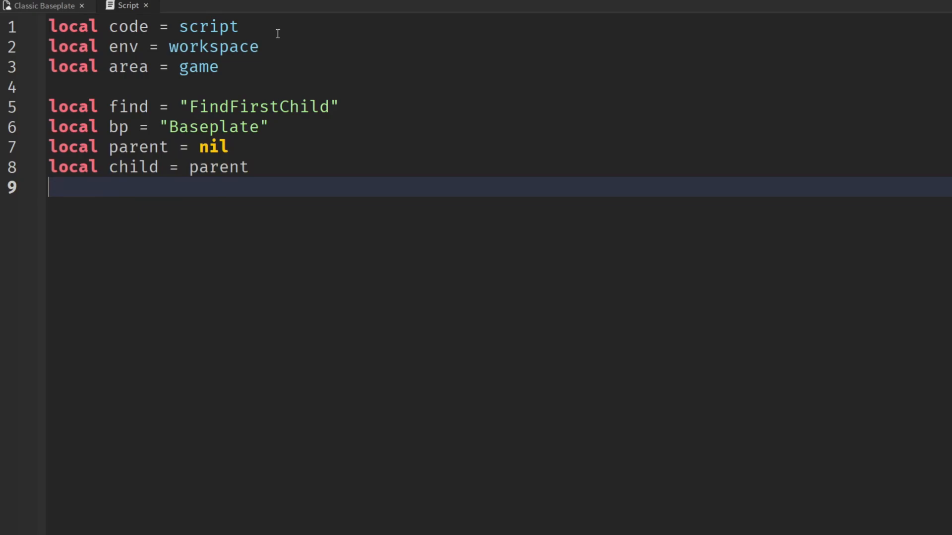
{"action": "type", "text": "local s"}
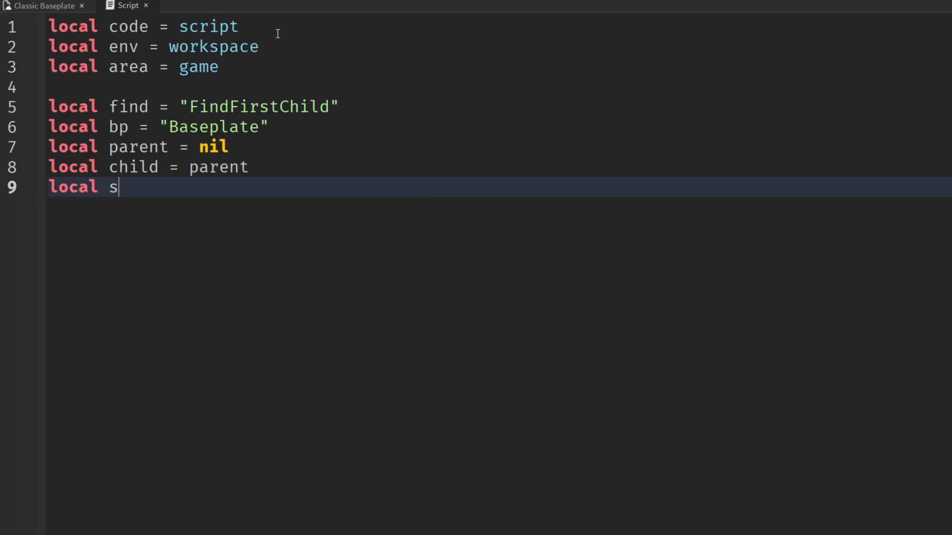
{"action": "type", "text": "ibling ="}
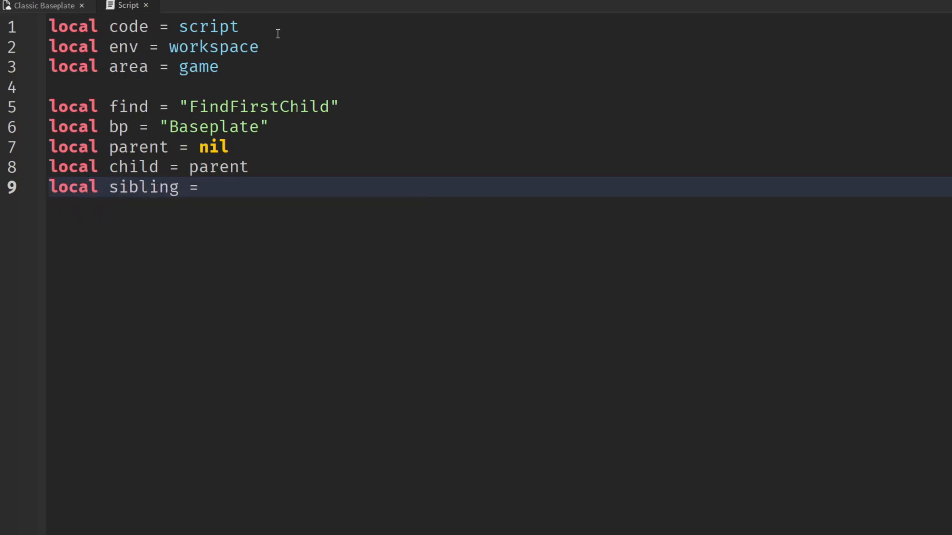
{"action": "type", "text": "\"Parent\""}
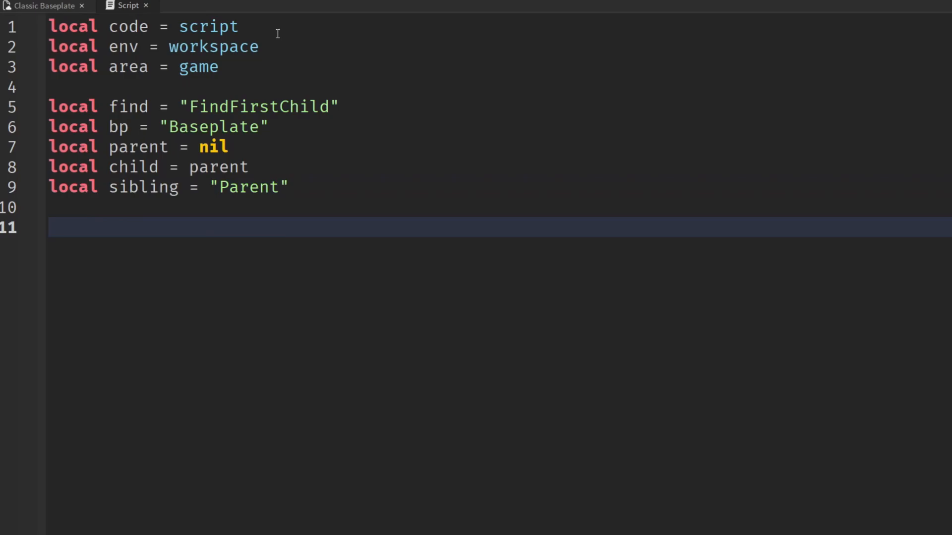
Write an 'if code then' block with a nested 'if area then' block inside it
{"action": "type", "text": "if"}
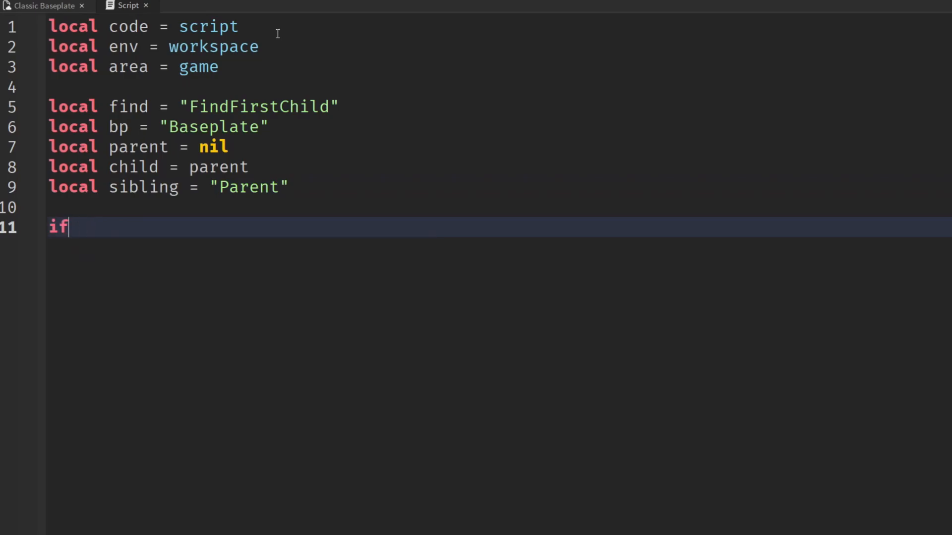
{"action": "type", "text": "code then"}
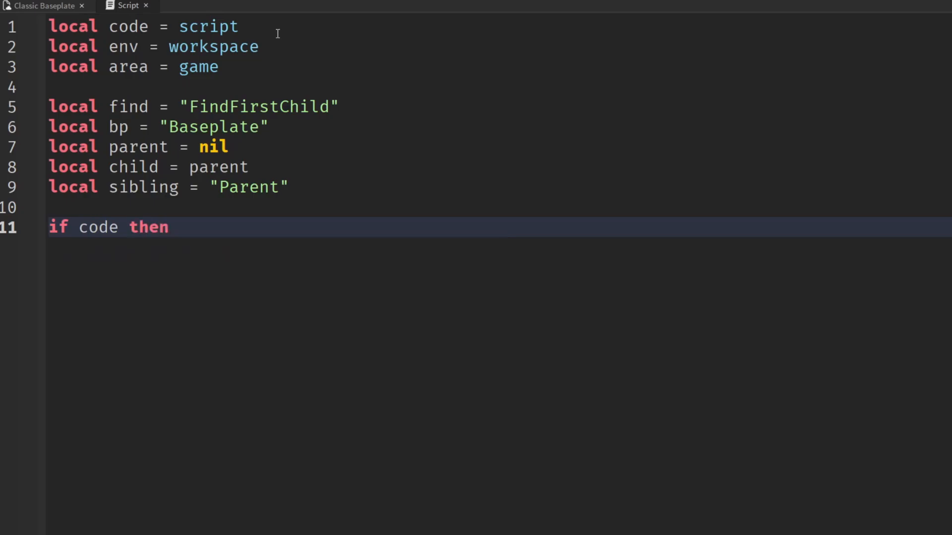
{"action": "key", "text": "enter"}
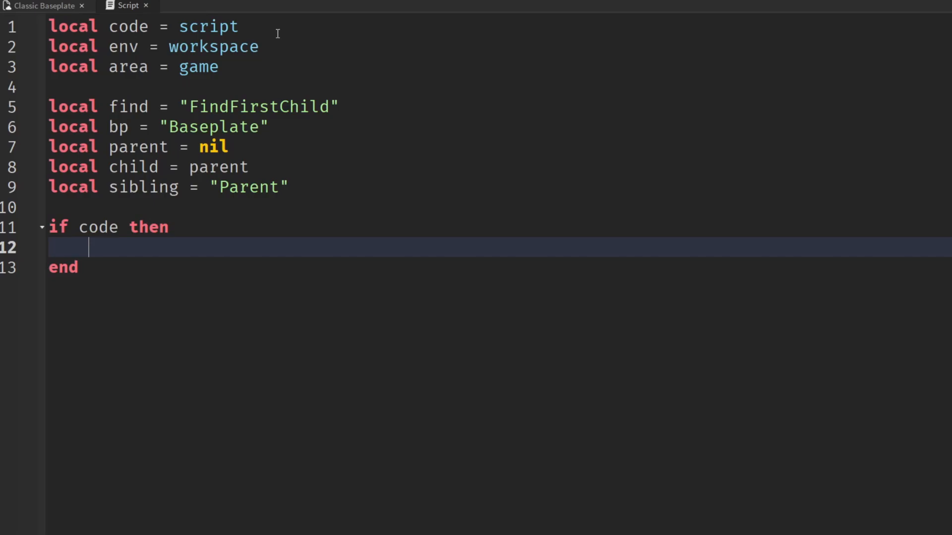
{"action": "type", "text": "if area"}
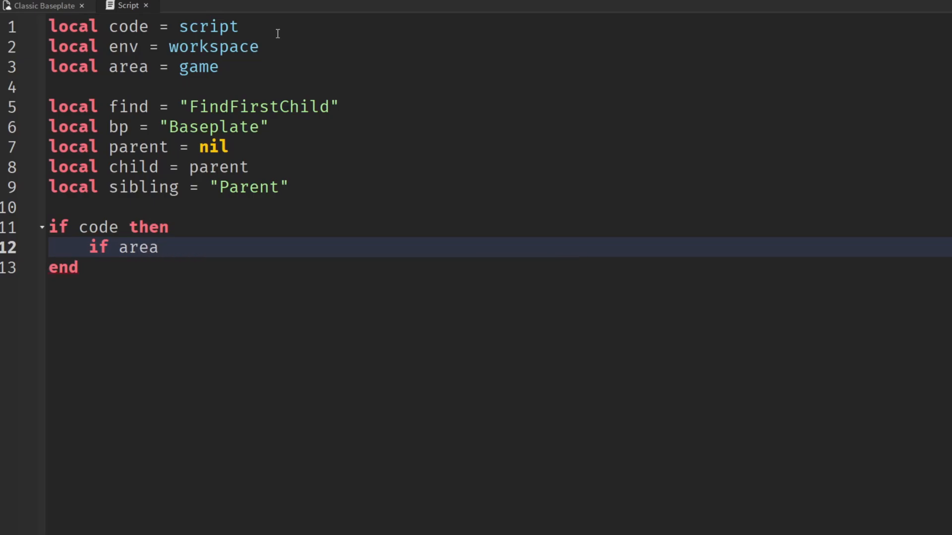
{"action": "type", "text": "then"}
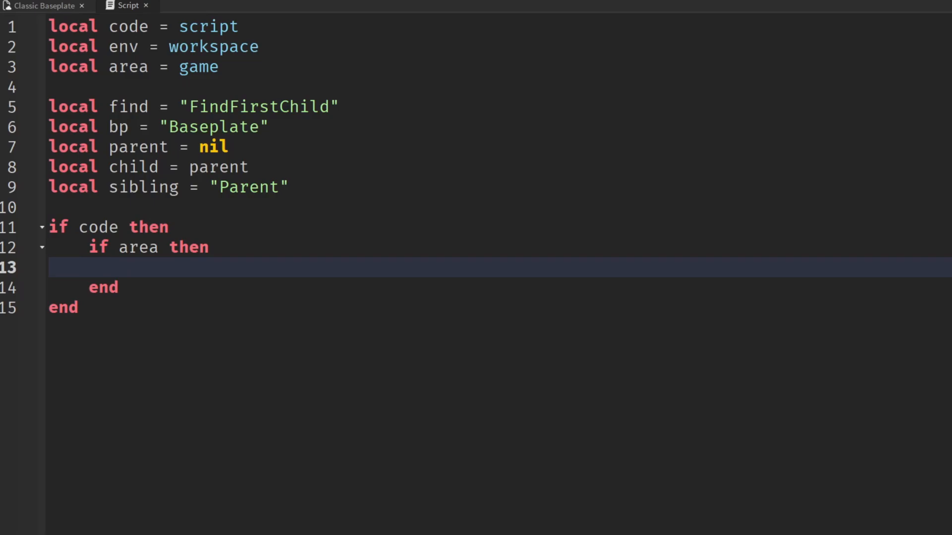
{"action": "mouse_move", "coordinate": [252, 259]}
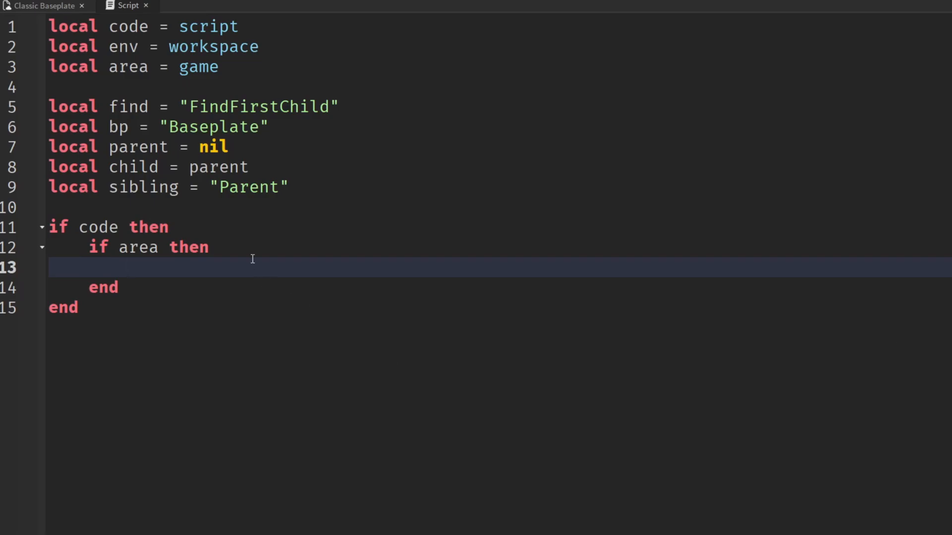
Give the area check an else branch with warn("Nowhere to put our code :(")
{"action": "type", "text": "else"}
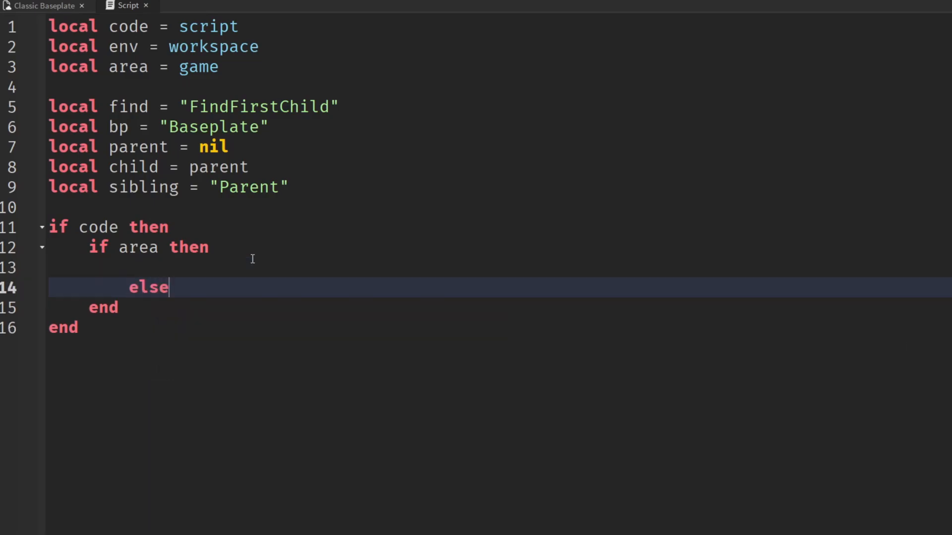
{"action": "key", "text": "Return"}
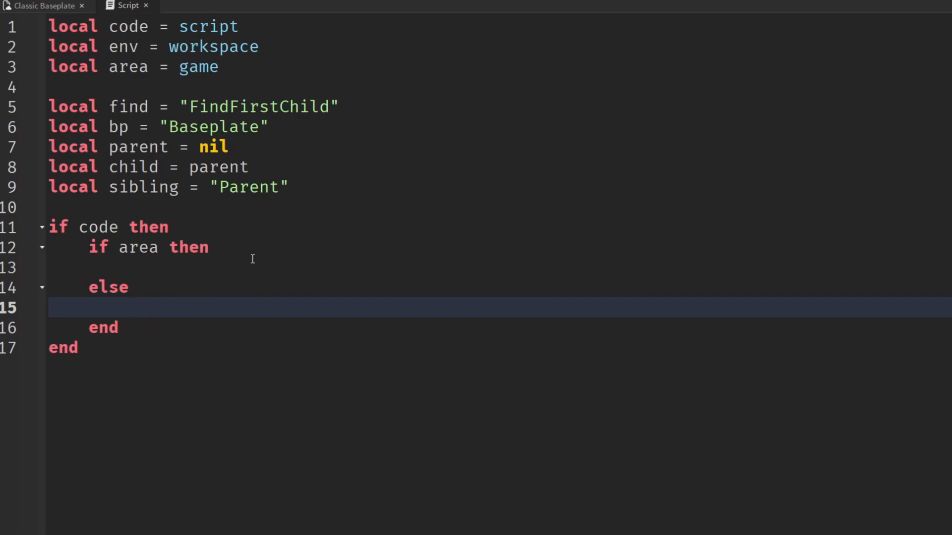
{"action": "type", "text": "warn(\"Nowher"}
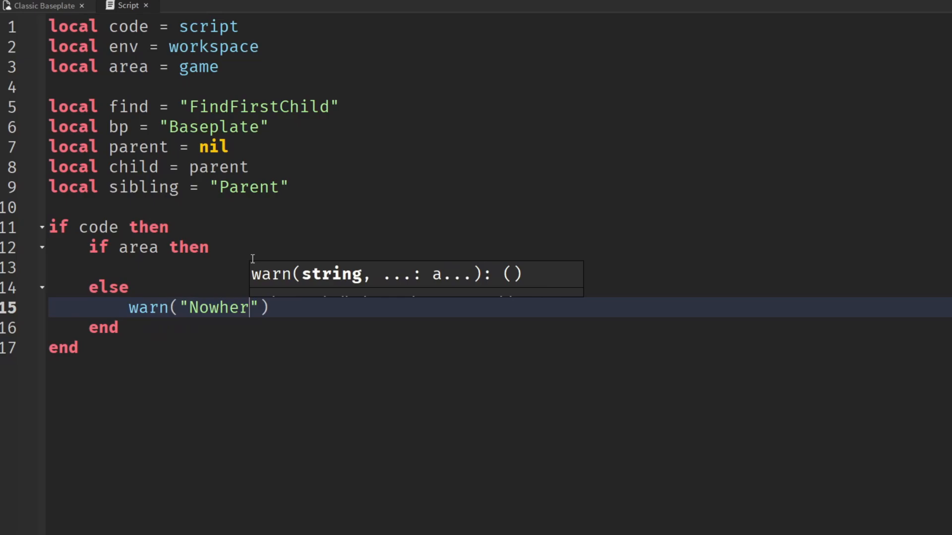
{"action": "type", "text": "re to put our co"}
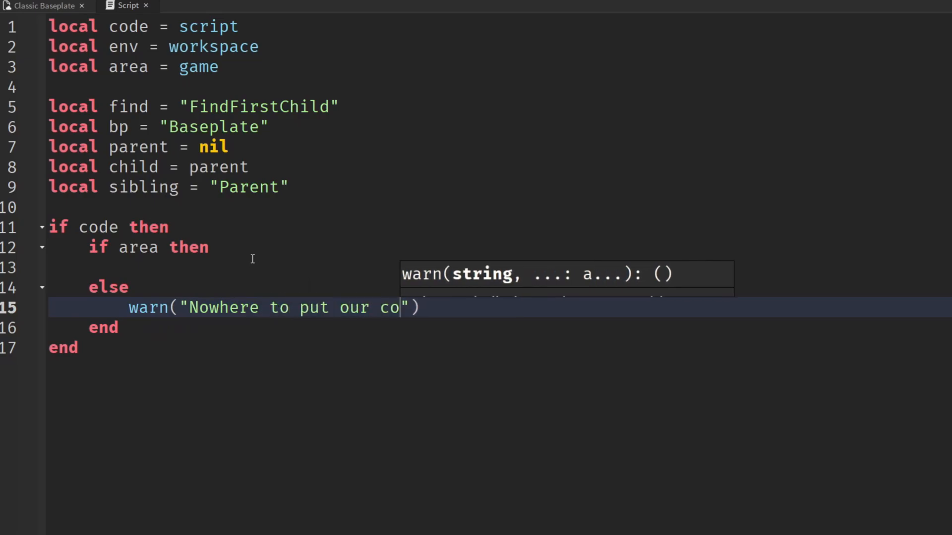
{"action": "type", "text": "de :("}
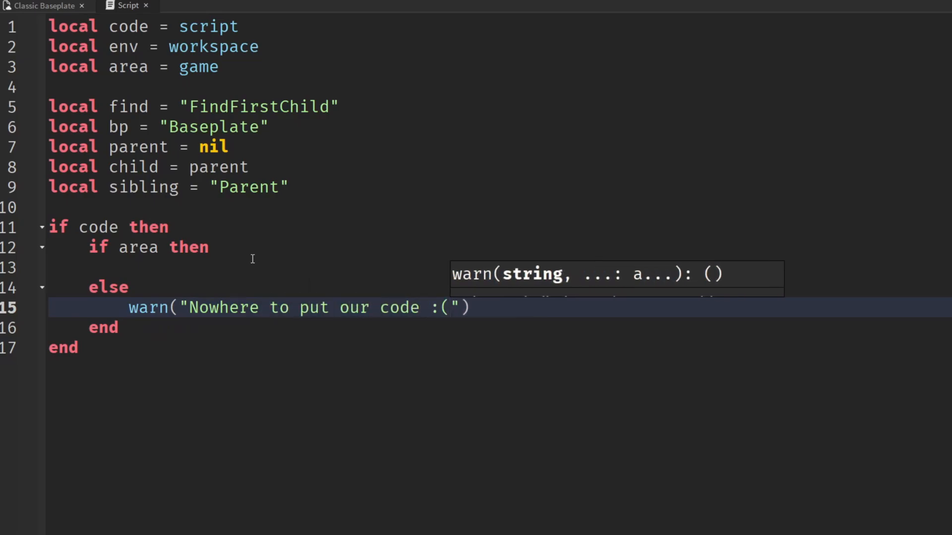
Give the outer code check an else branch with warn("Disconnected from the mainframe")
{"action": "type", "text": "else"}
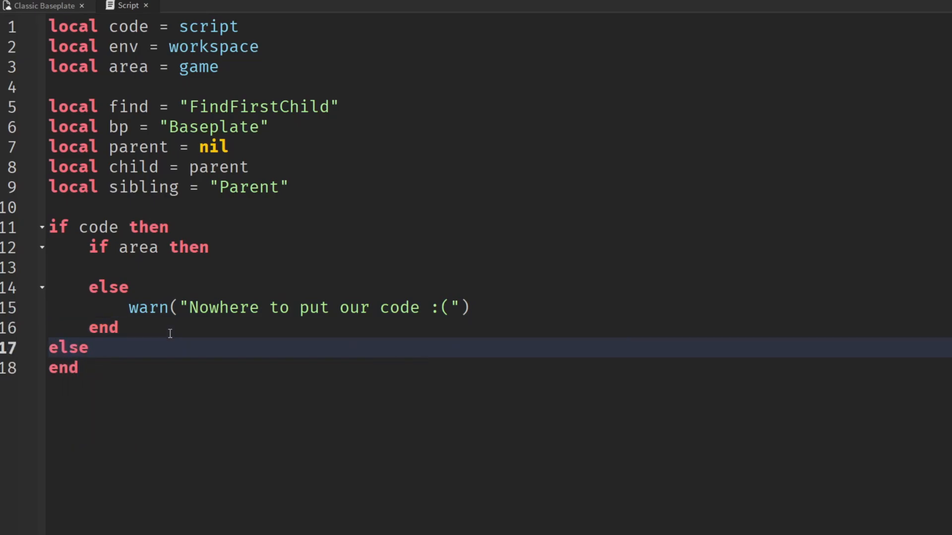
{"action": "type", "text": "warn(\"\")"}
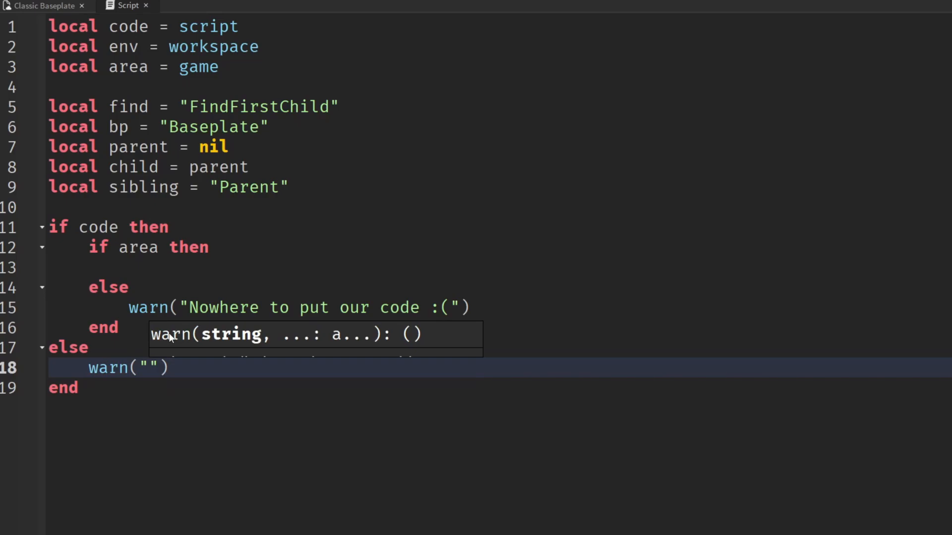
{"action": "type", "text": "Disconnected fromt"}
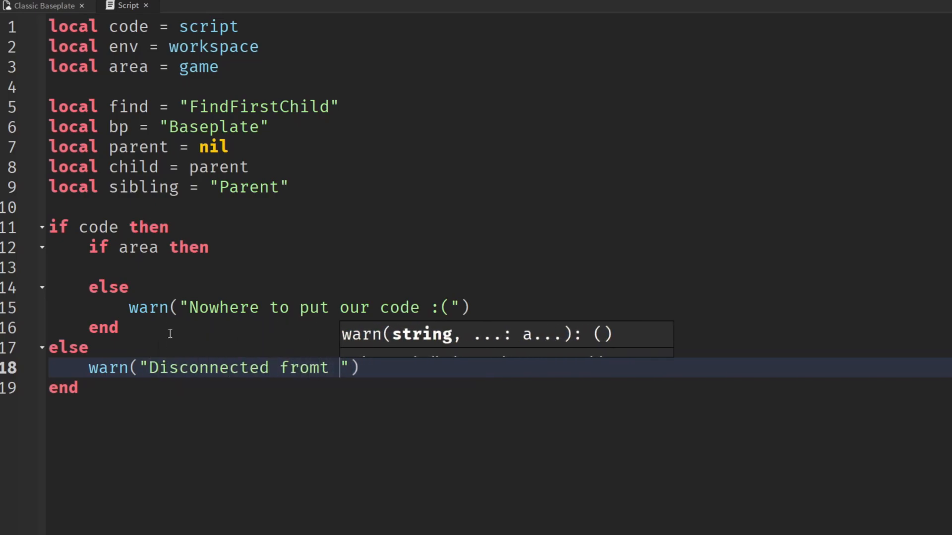
{"action": "type", "text": "he mainframe"}
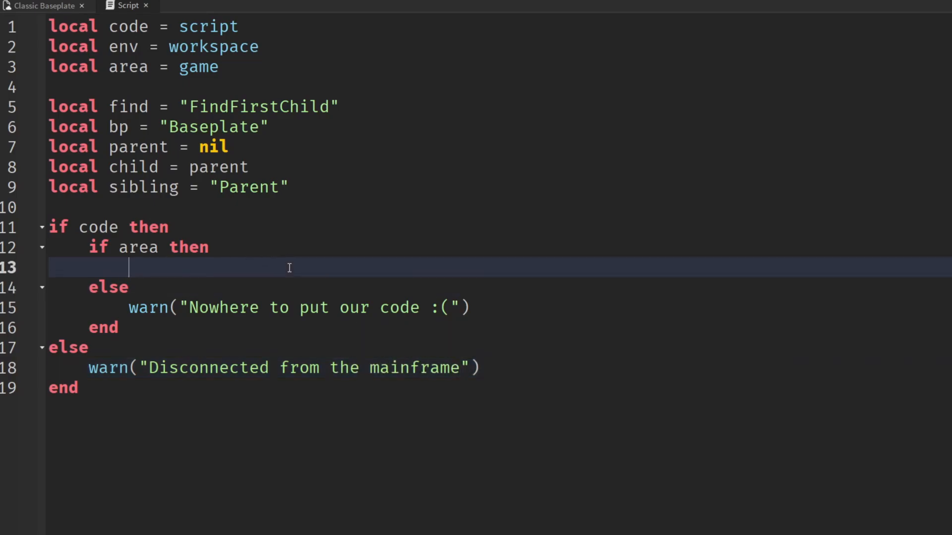
{"action": "mouse_move", "coordinate": [358, 369]}
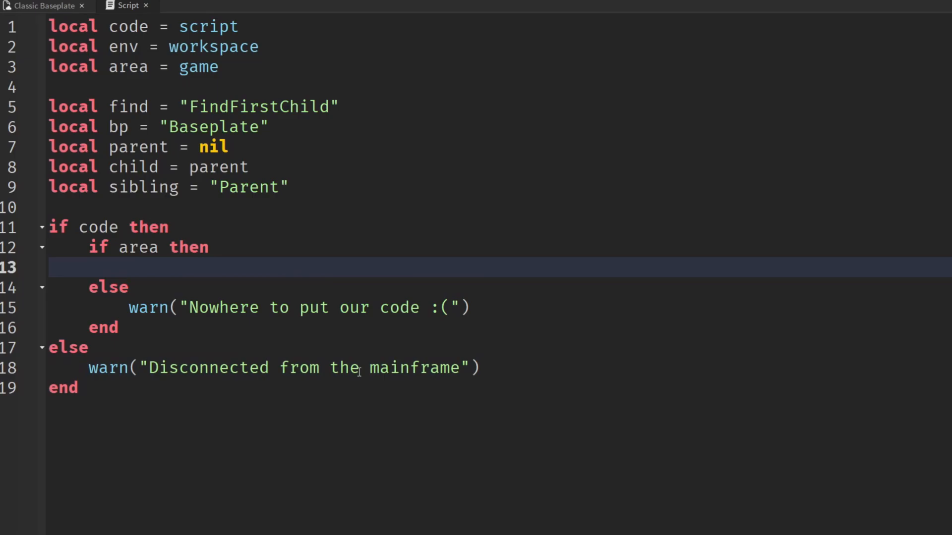
{"action": "mouse_move", "coordinate": [269, 276]}
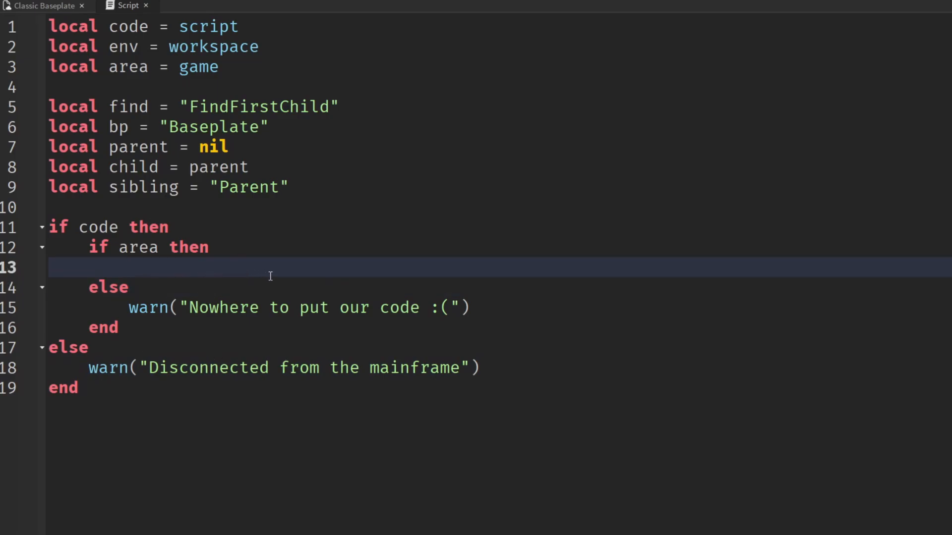
Nest 'if env then' in the area block with else error("No game. oh dear"), then begin a local
{"action": "type", "text": "if env thg"}
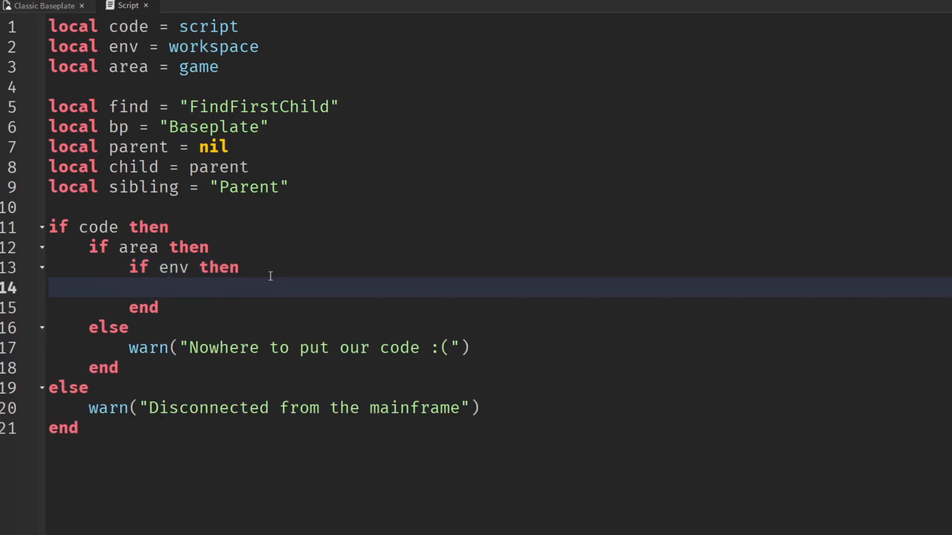
{"action": "left_click", "coordinate": [169, 288]}
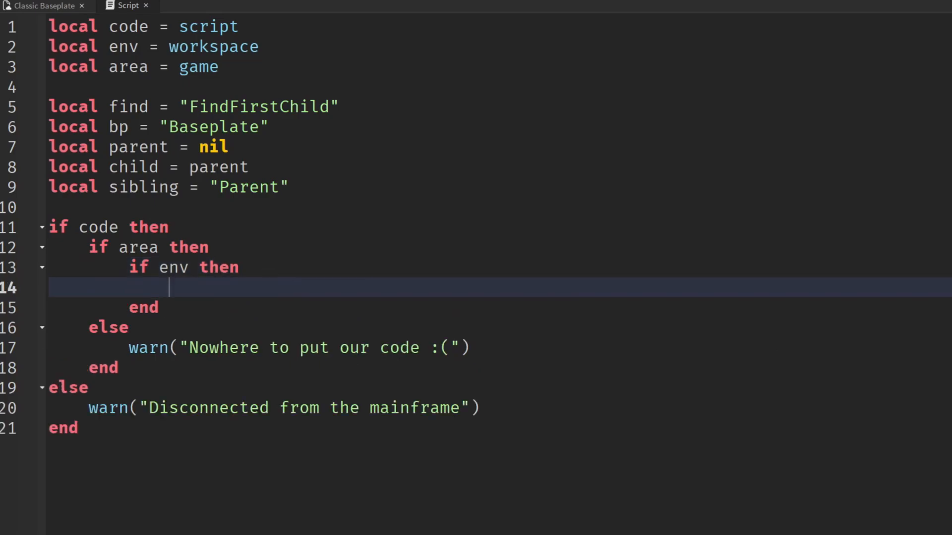
{"action": "key", "text": "Return"}
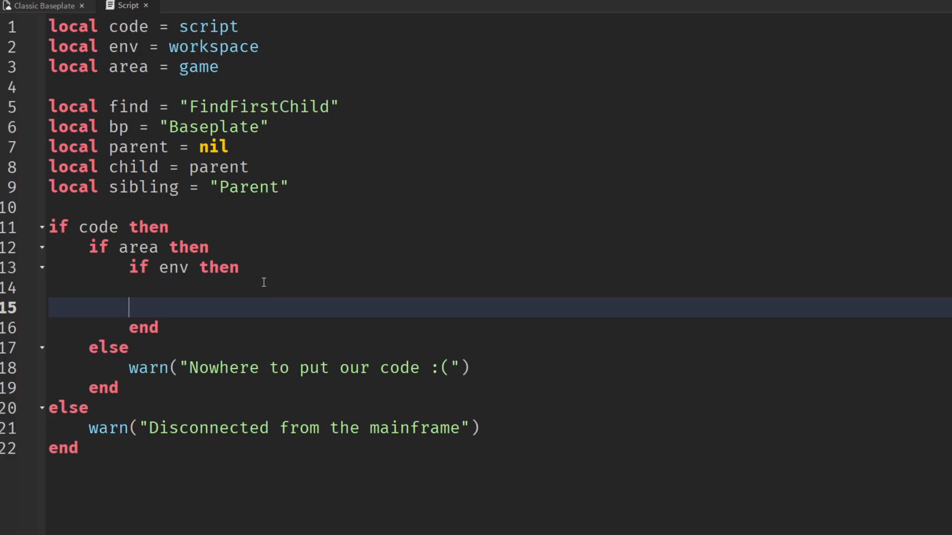
{"action": "type", "text": "erro"}
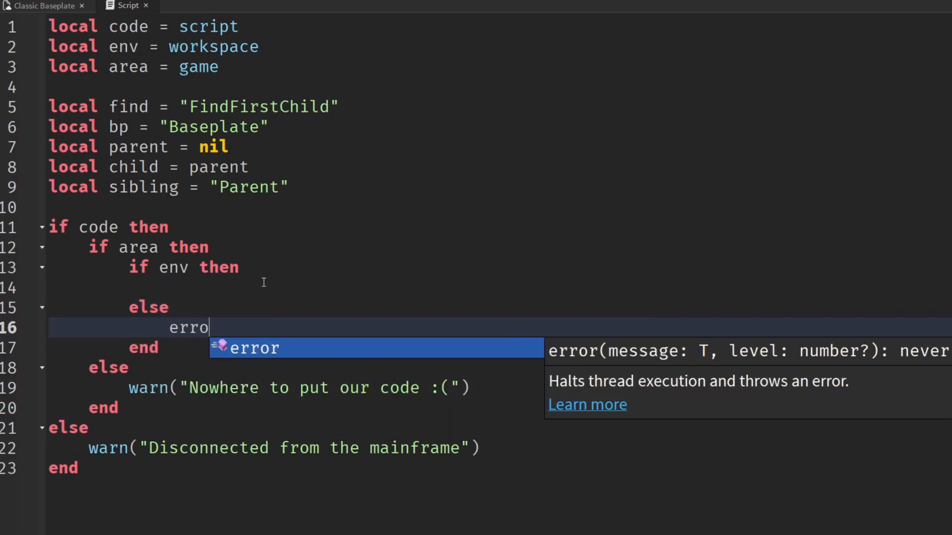
{"action": "type", "text": "(\"No game\""}
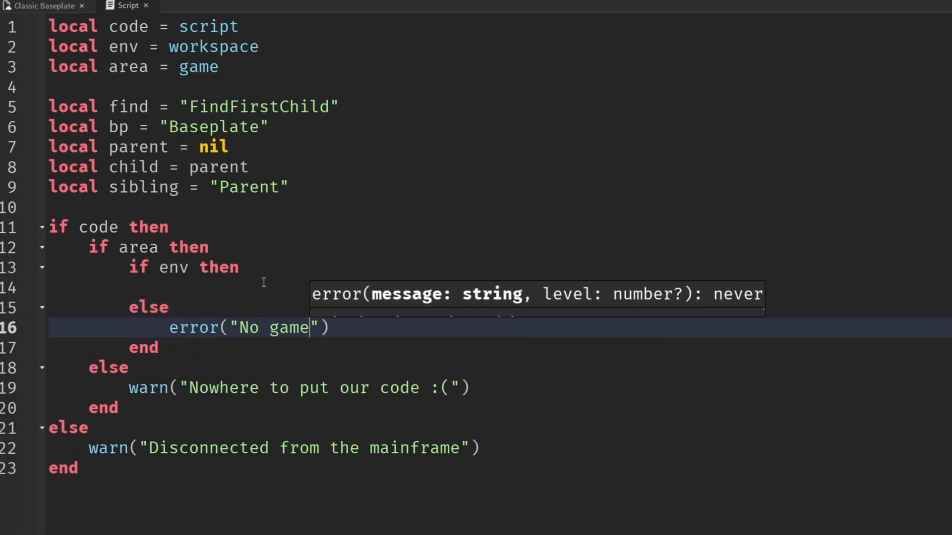
{"action": "type", "text": ". o"}
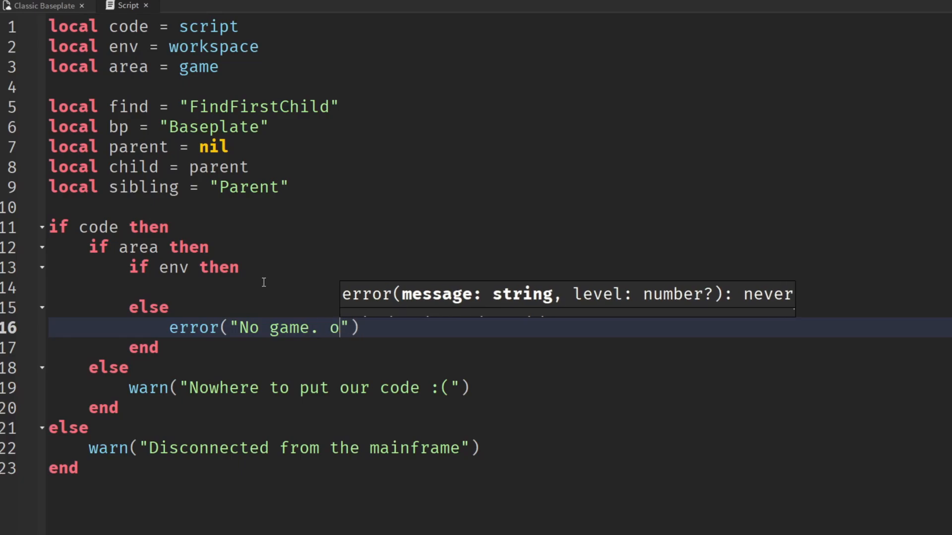
{"action": "type", "text": "h dear"}
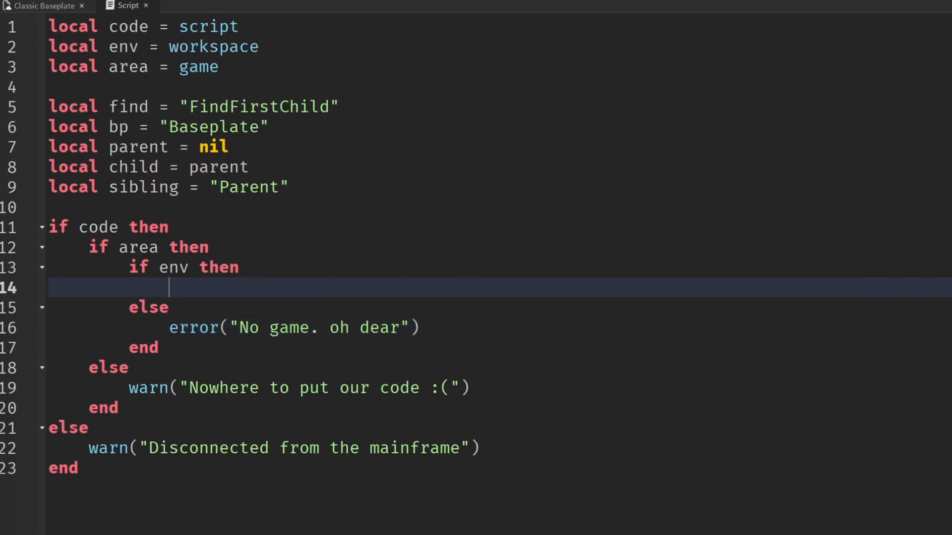
{"action": "mouse_move", "coordinate": [297, 306]}
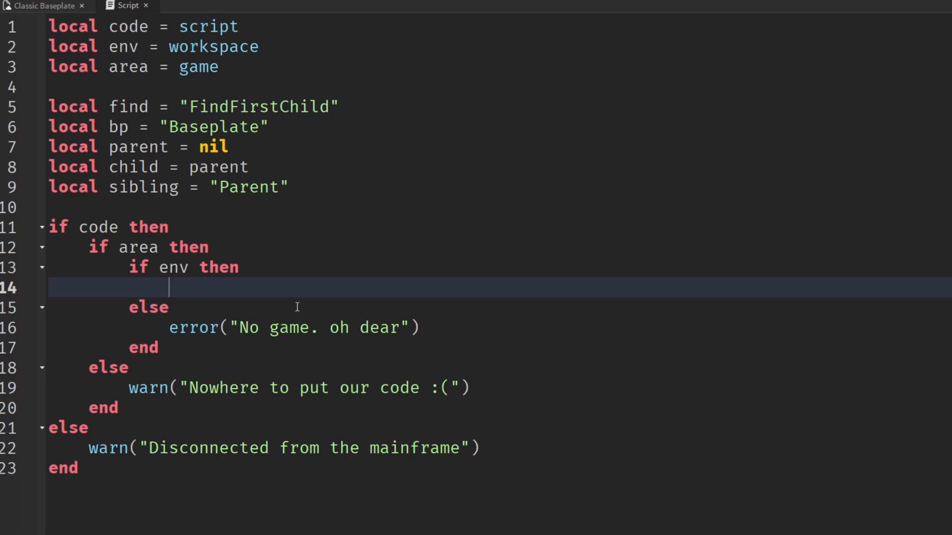
{"action": "type", "text": "local algo"}
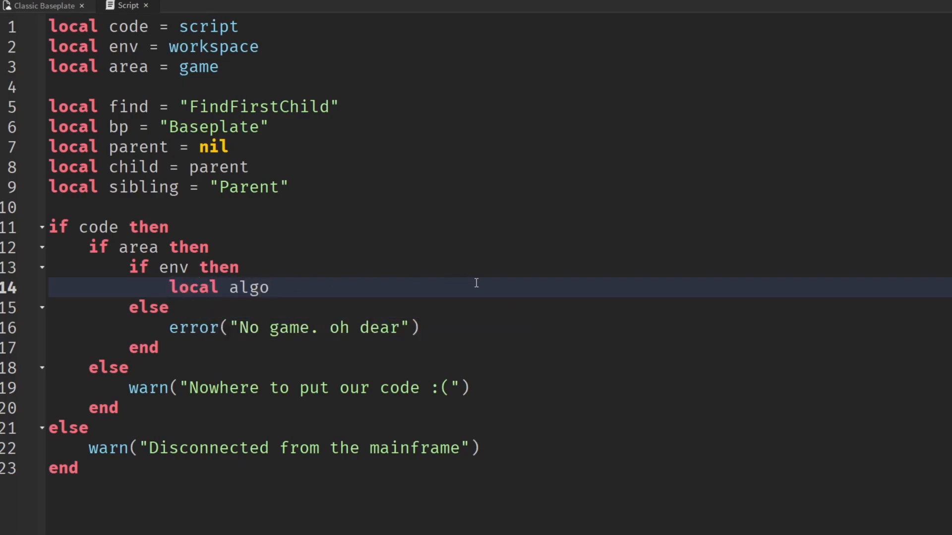
Set local algorithm = math.random inside the env check
{"action": "type", "text": "rithm"}
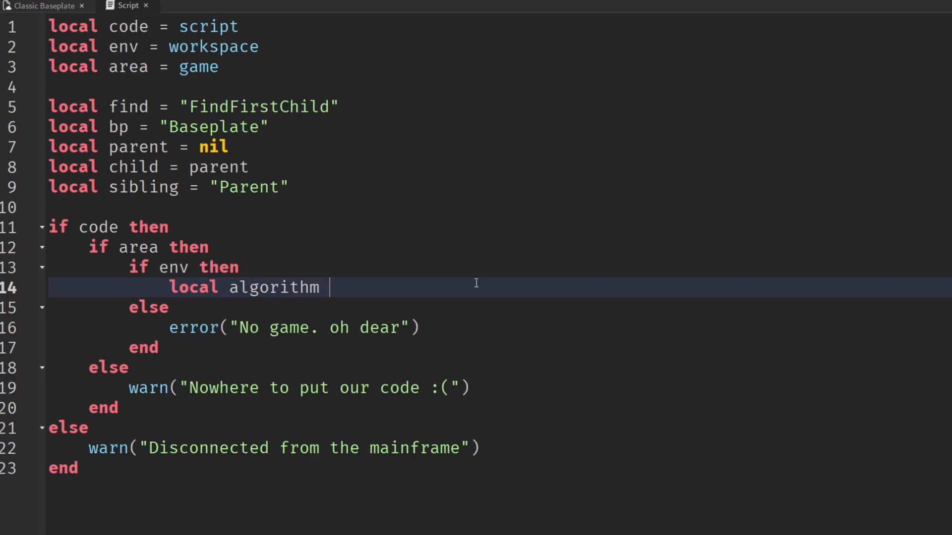
{"action": "type", "text": "= math."}
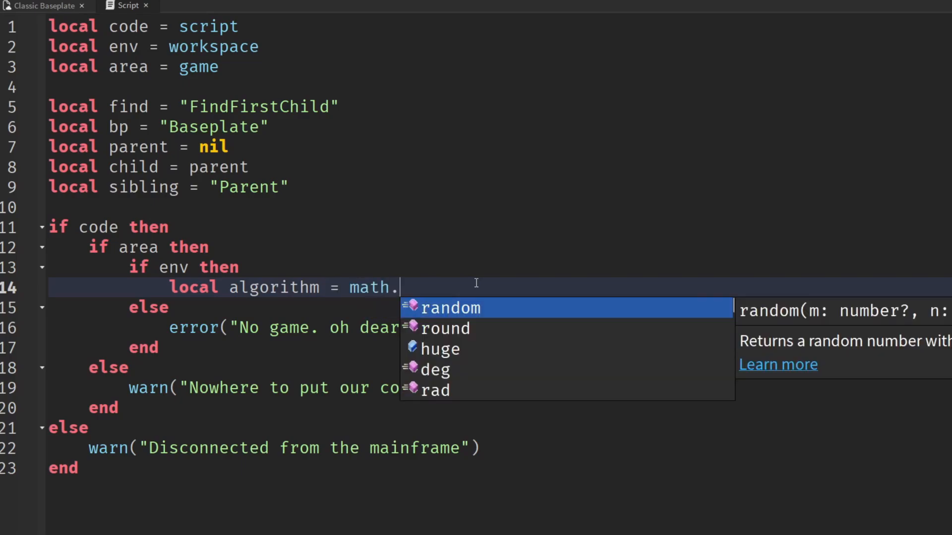
{"action": "type", "text": "random"}
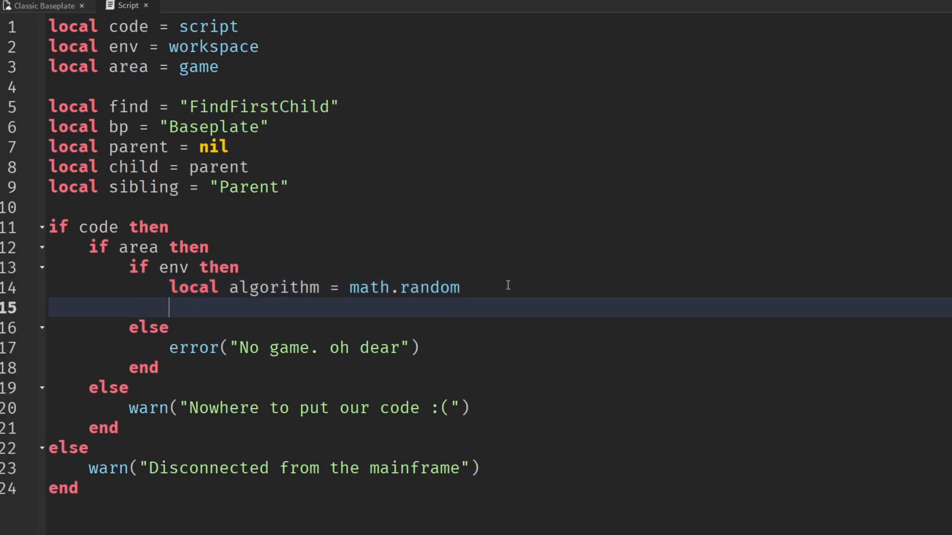
Start local alphabet = { as an empty table on the next line
{"action": "type", "text": "local"}
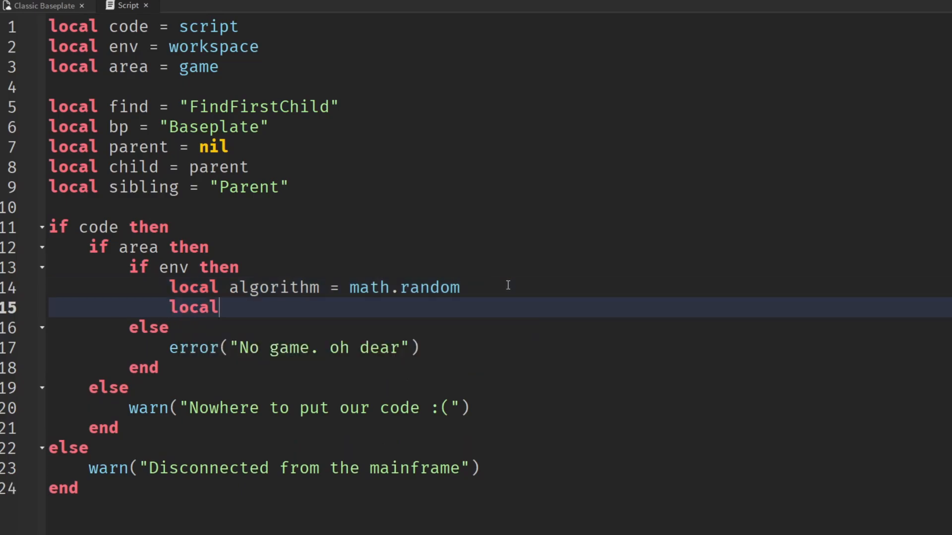
{"action": "type", "text": "alphabe"}
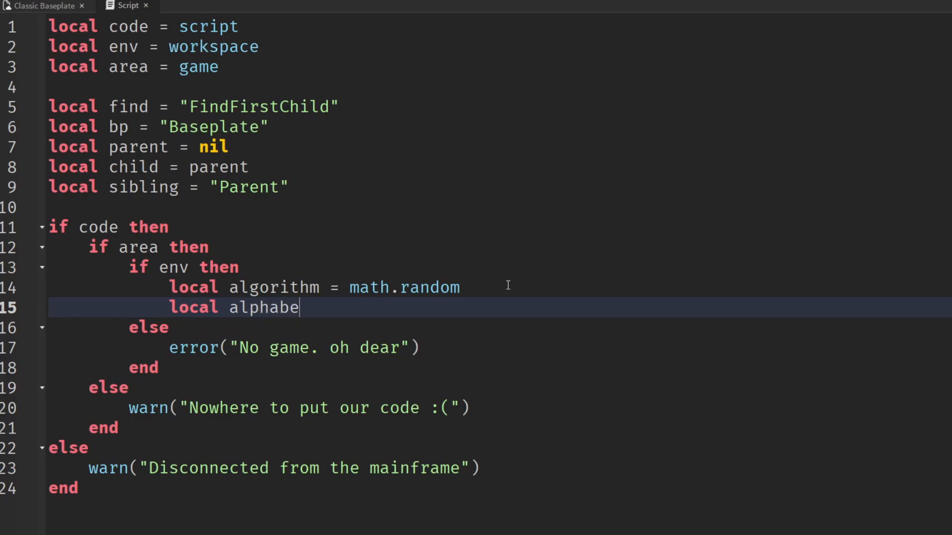
{"action": "type", "text": "t"}
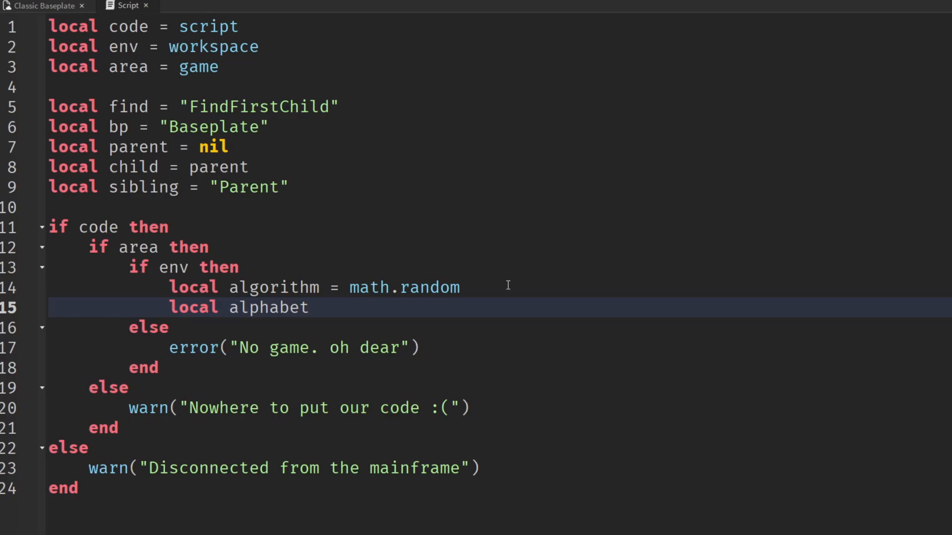
{"action": "type", "text": "="}
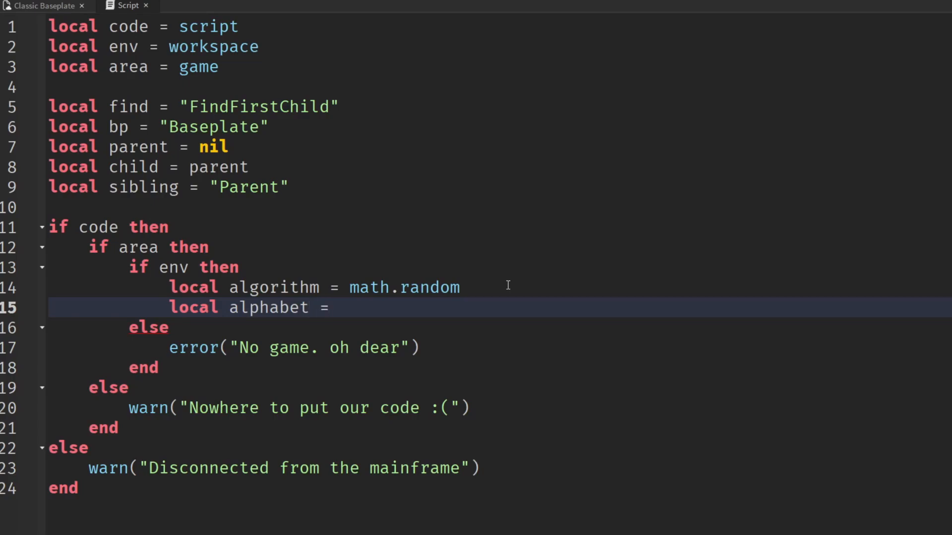
{"action": "type", "text": "{"}
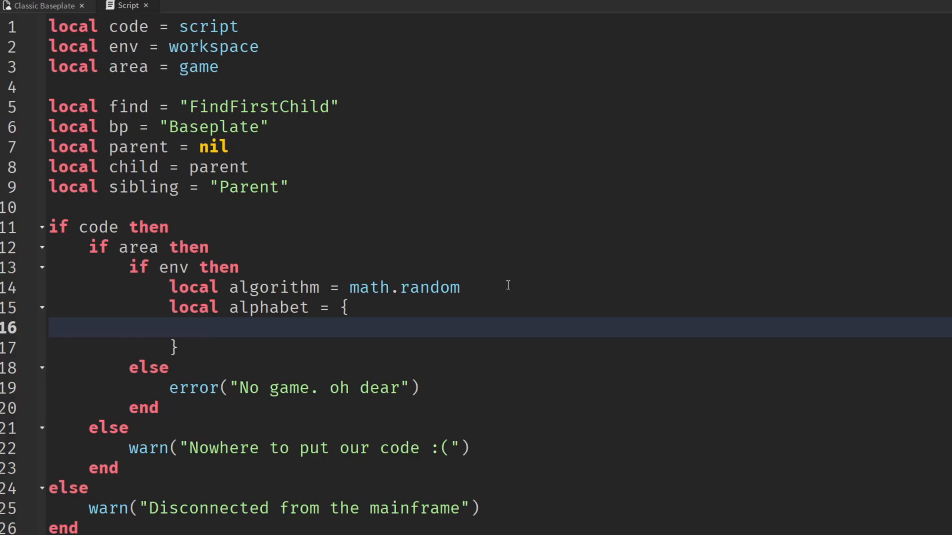
Fill the alphabet table with quoted letters "A" through "Z" and close it
{"action": "type", "text": "\"\""}
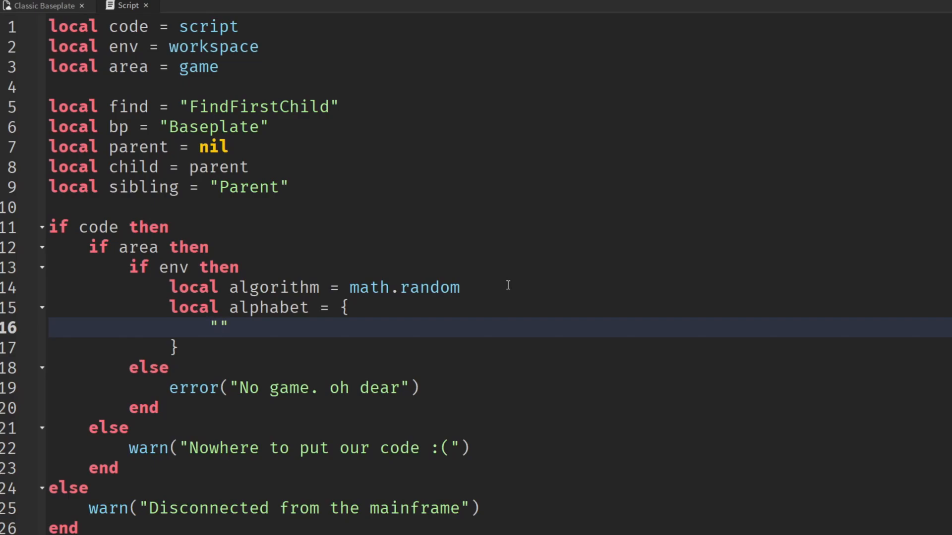
{"action": "type", "text": "\"A\", \"B\", \"C\", \"D\", \"E\", \"F\", \"G\","}
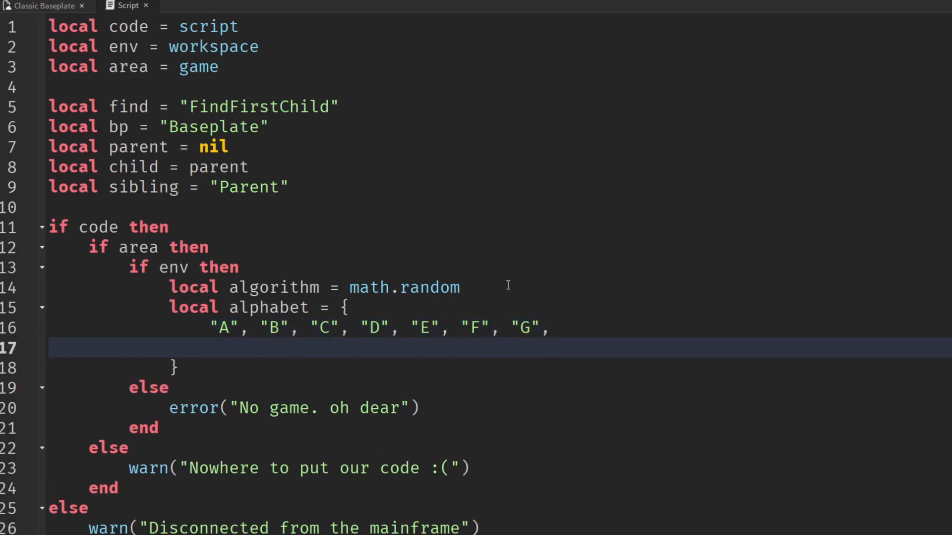
{"action": "type", "text": "\"H\", \"I\", \"J\", \"K\", \"L\", \"M\", \"N\","}
{"action": "type", "text": "\"O\", \"P\", \"Q\", \"R\","}
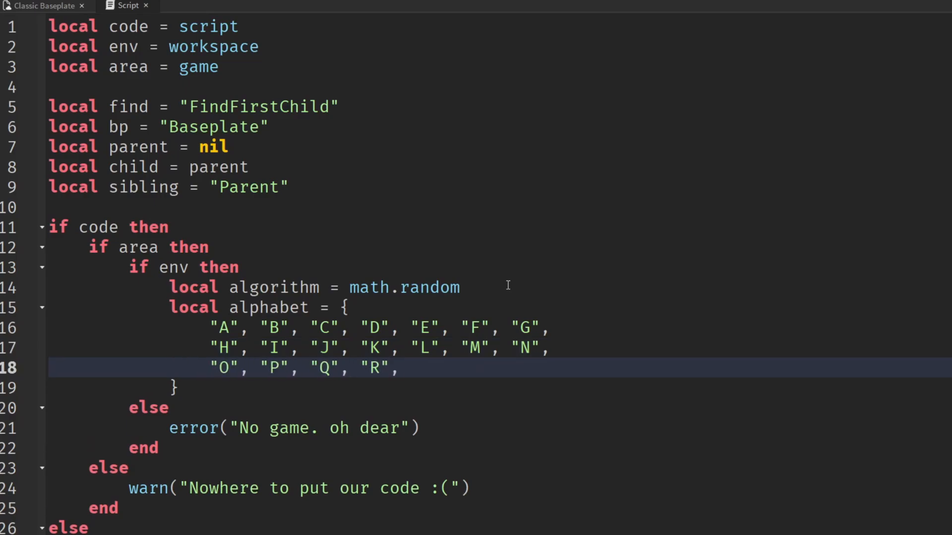
{"action": "type", "text": "\"S\", \"T\", \"U\","}
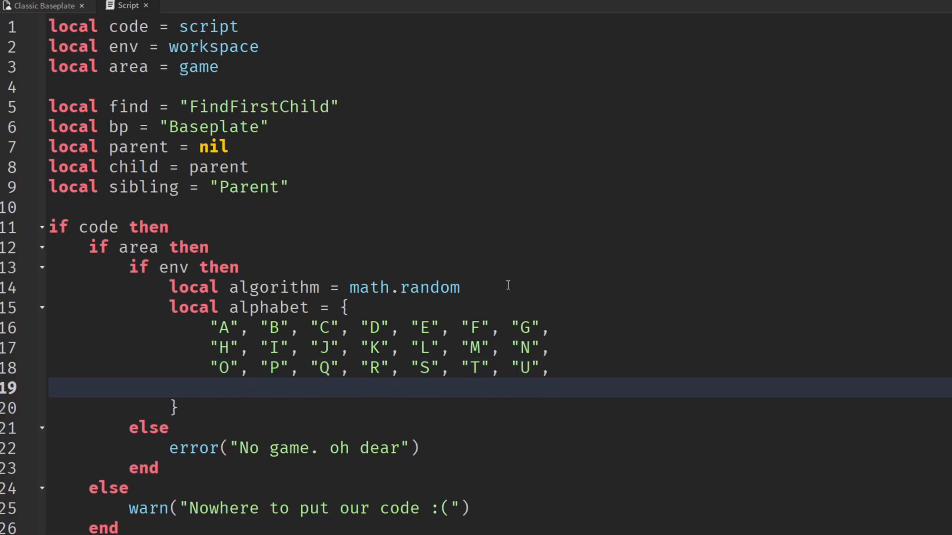
{"action": "type", "text": "\"V\","}
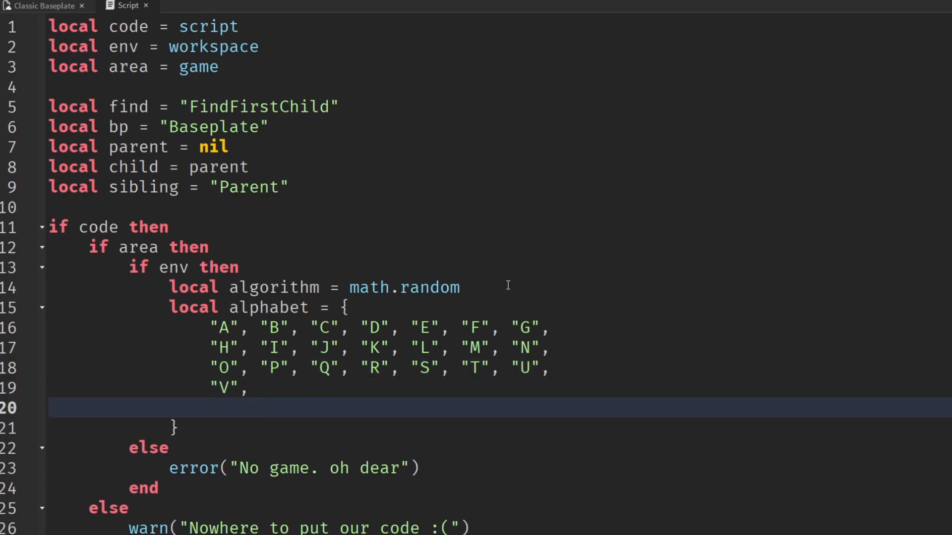
{"action": "type", "text": "\"W\", \"X\", \"Y\", \"Z\""}
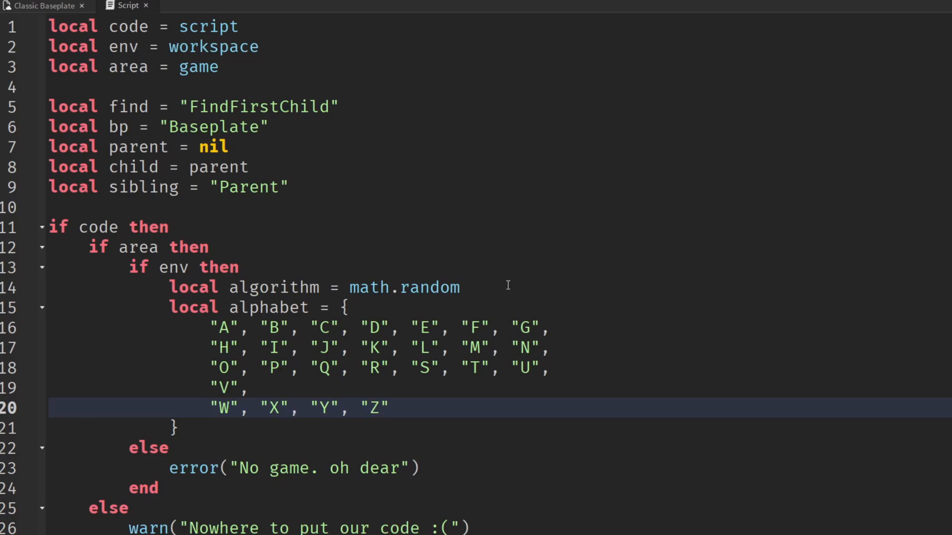
{"action": "left_click", "coordinate": [388, 408]}
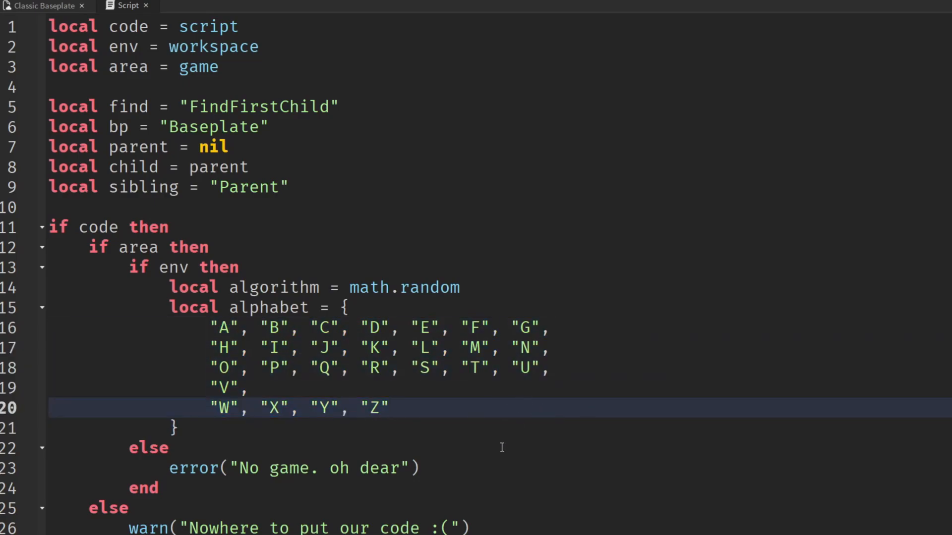
{"action": "left_click", "coordinate": [176, 428]}
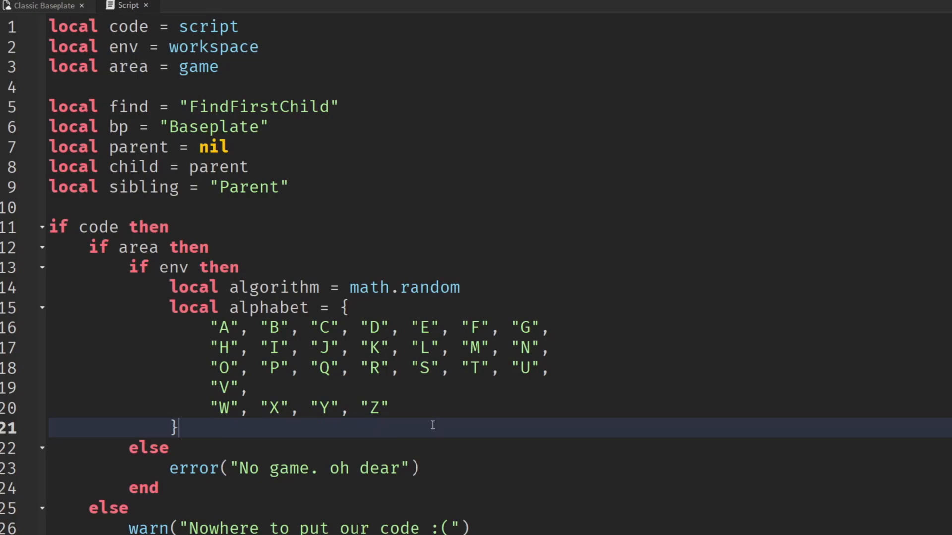
Declare local gameIdeas = {} on a new line below the alphabet table
{"action": "key", "text": "enter"}
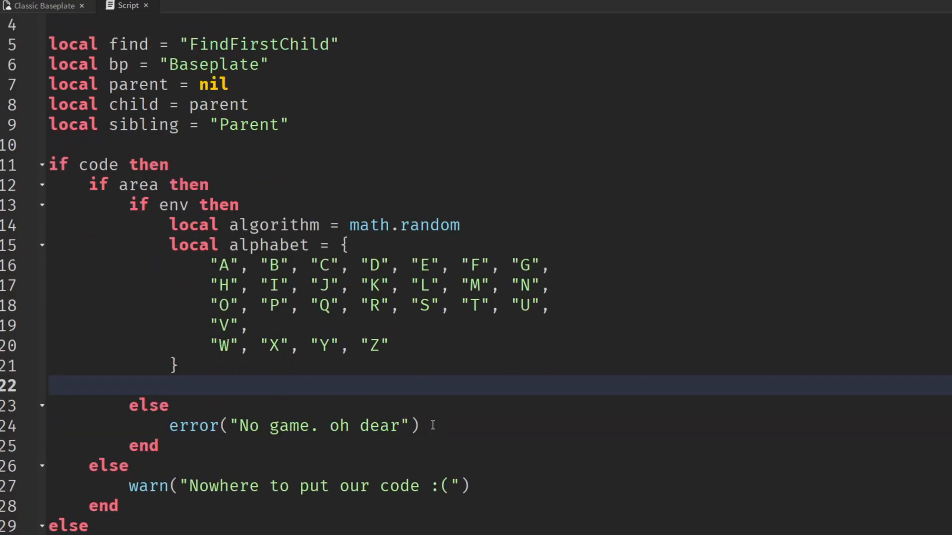
{"action": "mouse_move", "coordinate": [500, 422]}
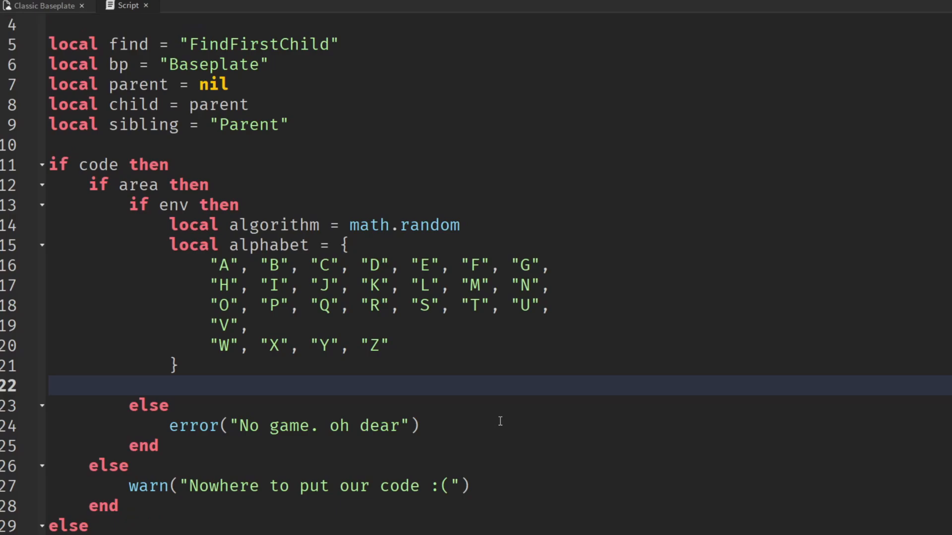
{"action": "type", "text": "local ga"}
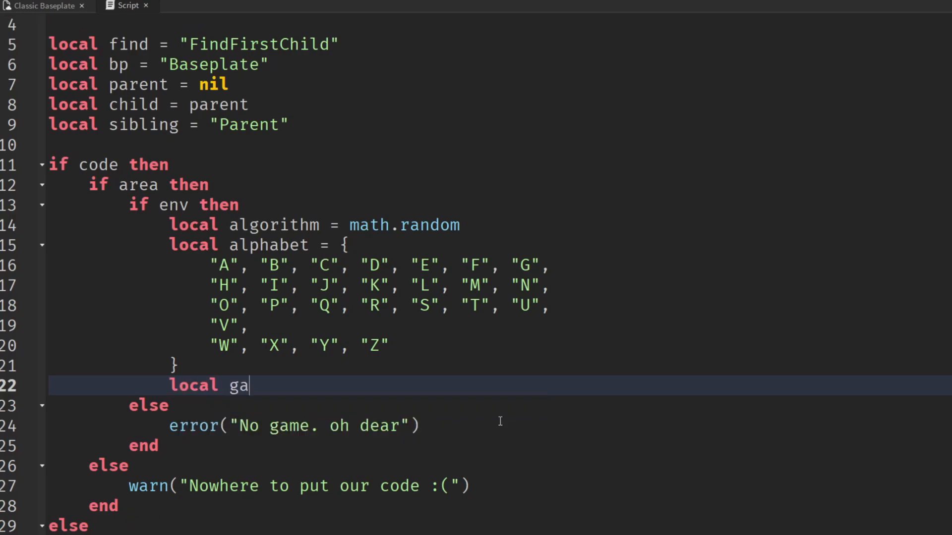
{"action": "type", "text": "meIdeas"}
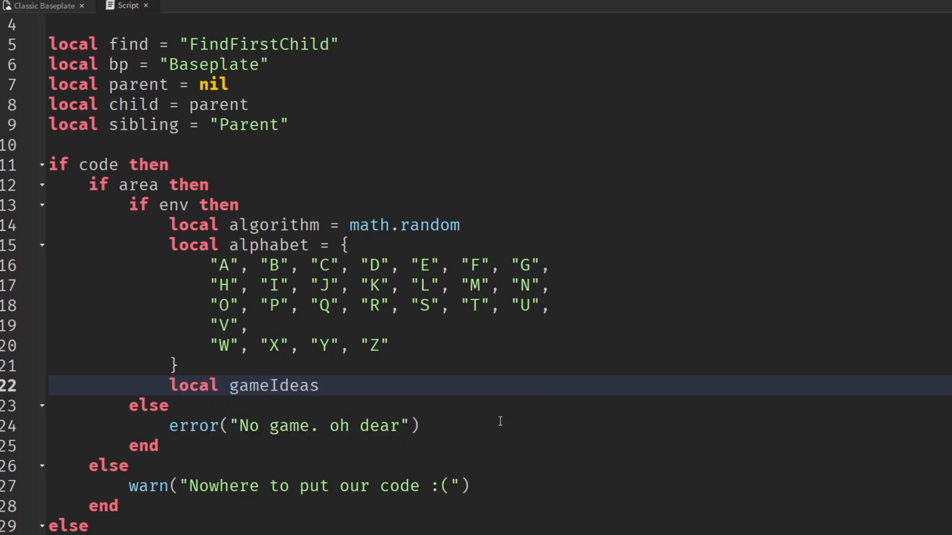
{"action": "type", "text": "= {}"}
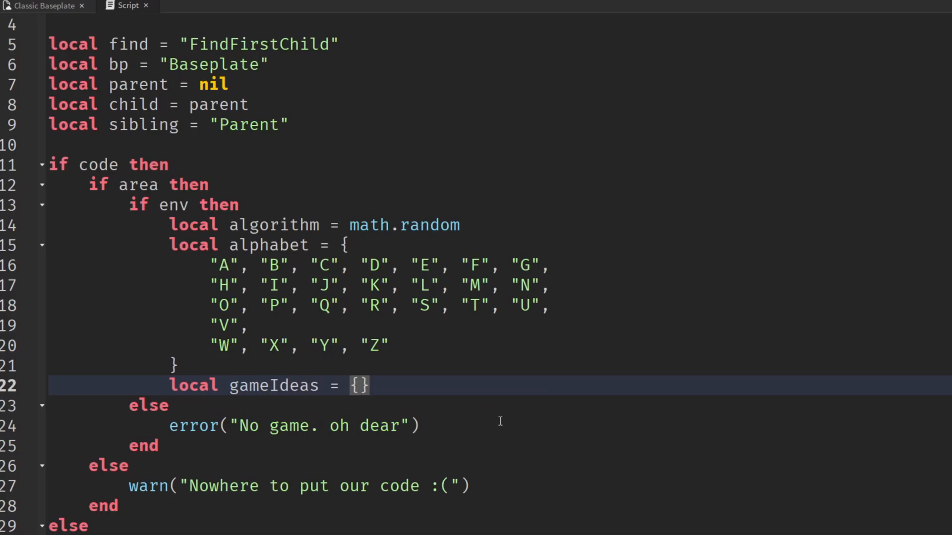
{"action": "scroll", "scroll_direction": "down", "scroll_amount": 3}
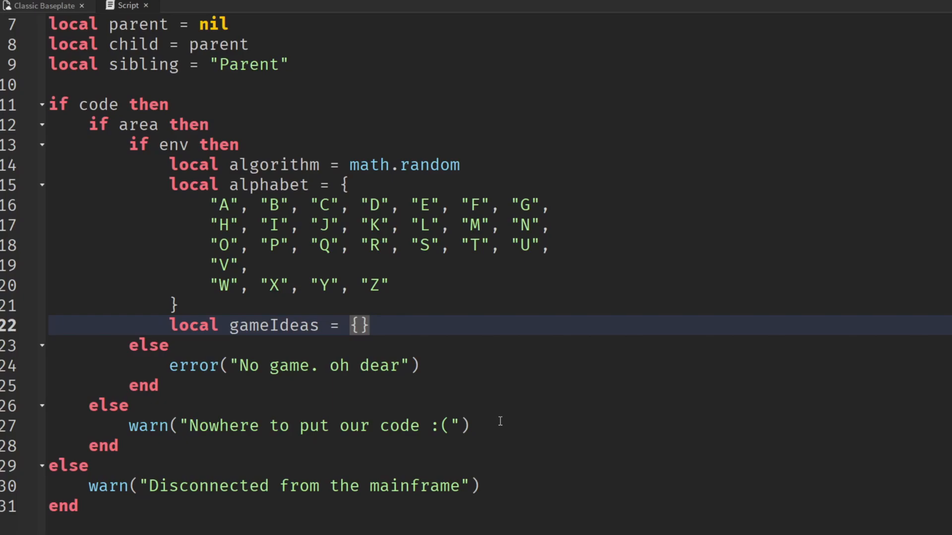
List "Simulator", "Obby", "Roleplay", "Piggy", "Tower Defence" in gameIdeas
{"action": "type", "text": "\"Simul;a\""}
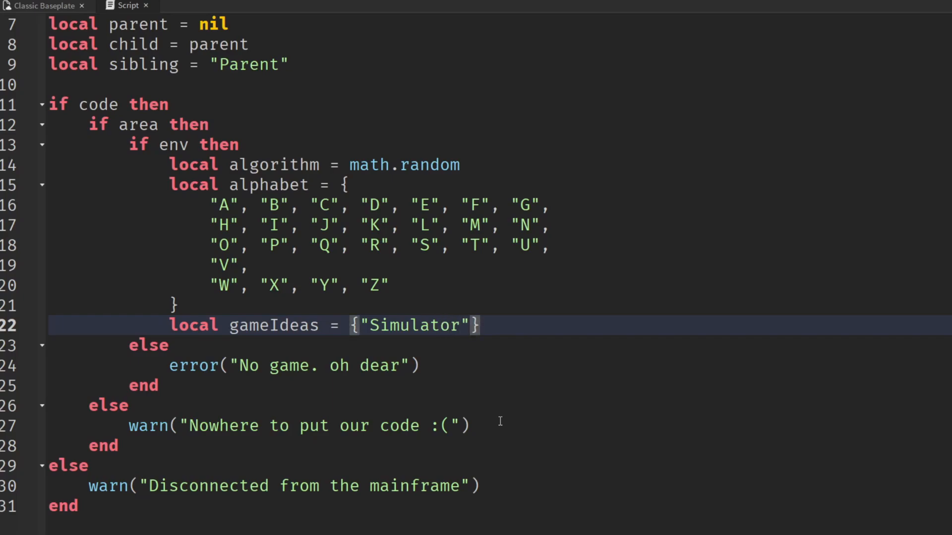
{"action": "type", "text": ", \"Obby\""}
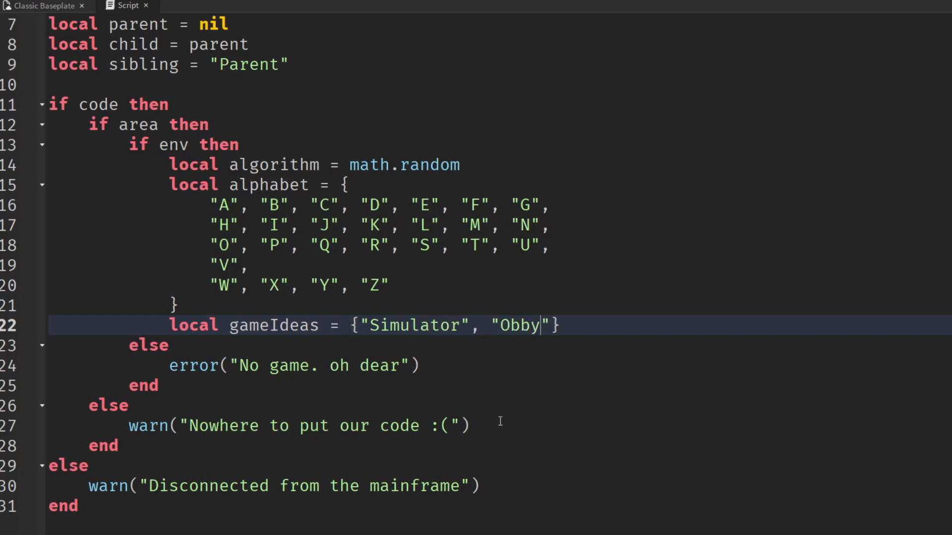
{"action": "type", "text": ", \"Role\""}
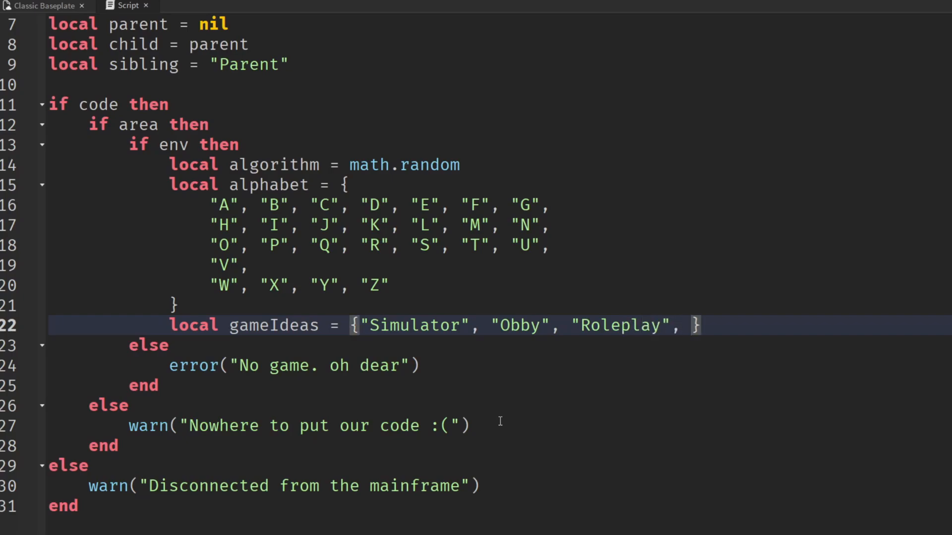
{"action": "type", "text": "\"Piggy\", \"Tower D"}
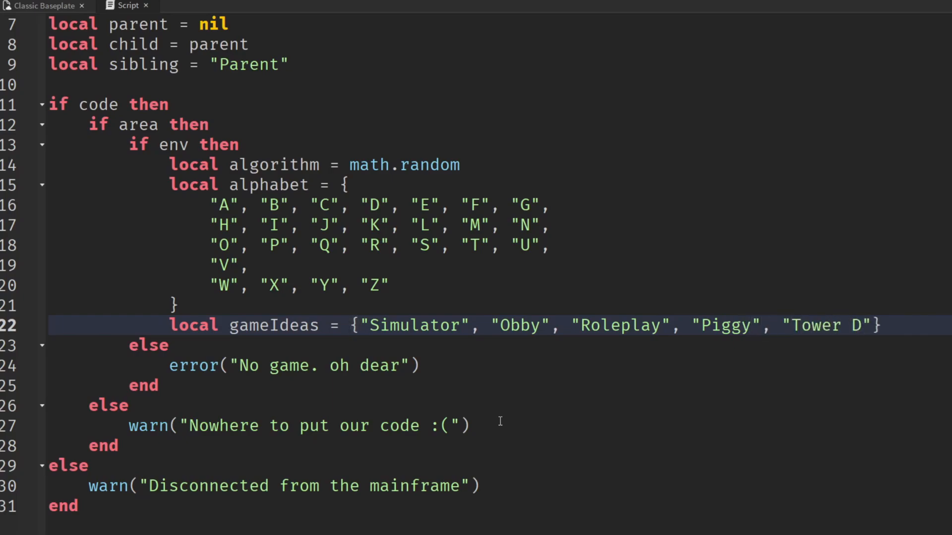
{"action": "type", "text": "efence\", \"Doors"}
{"action": "type", "text": "local"}
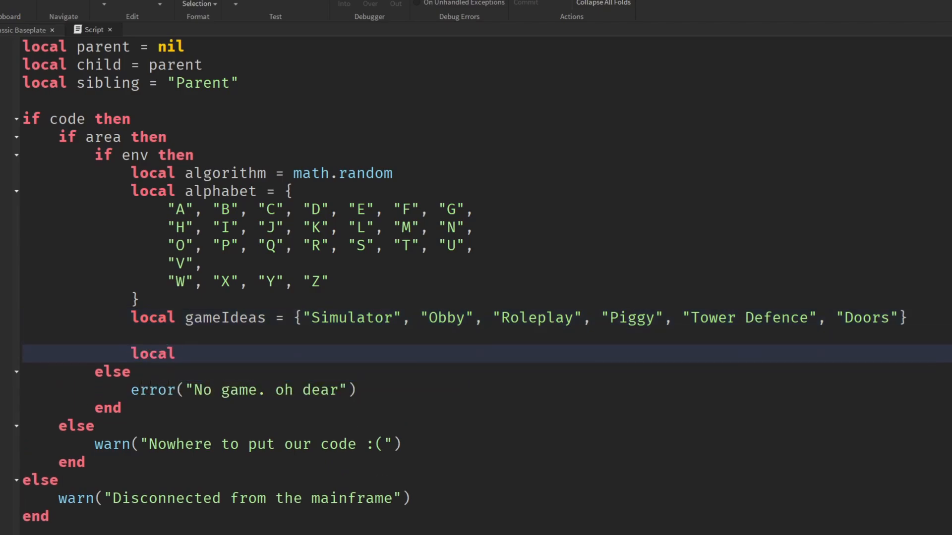
Declare local input = {} and start an endless 'while true do' loop
{"action": "type", "text": "input"}
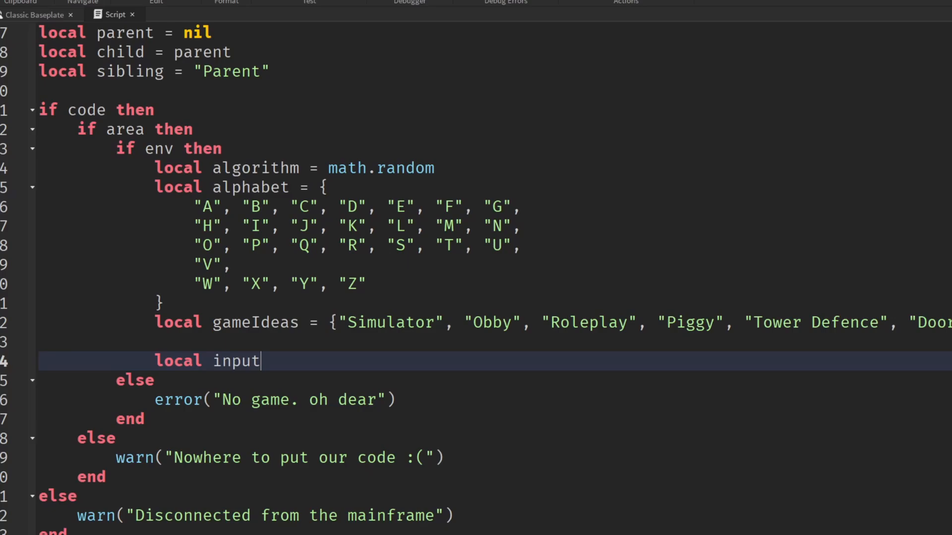
{"action": "type", "text": "= {}"}
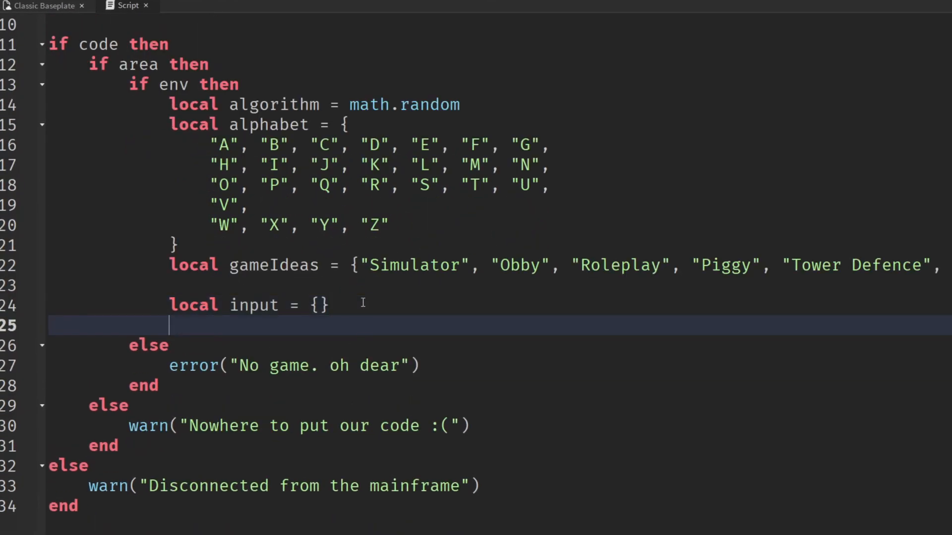
{"action": "type", "text": "while"}
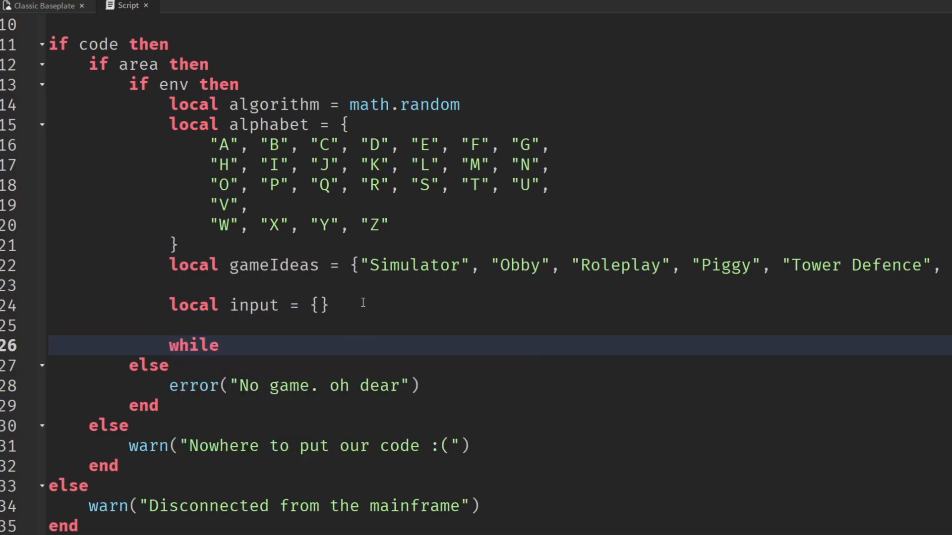
{"action": "type", "text": "true do"}
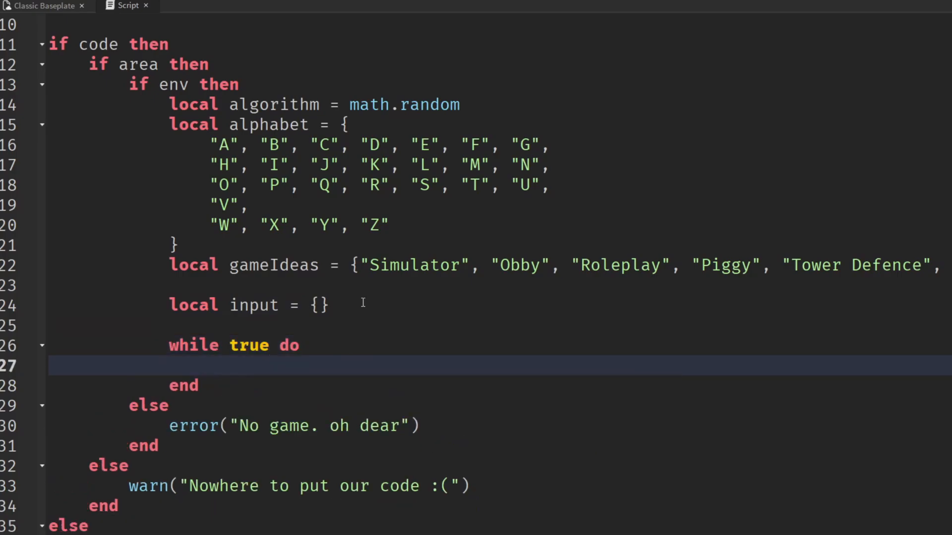
{"action": "scroll", "scroll_direction": "down", "scroll_amount": 3}
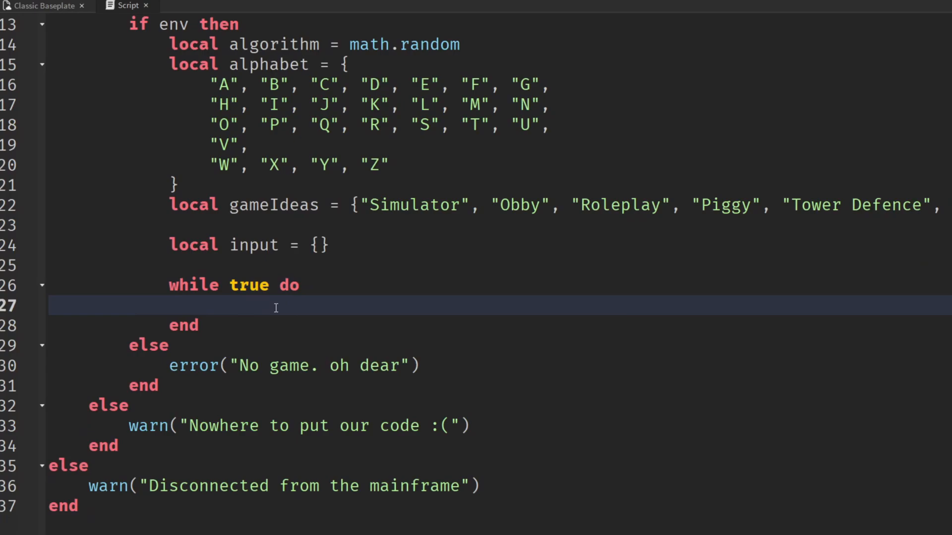
Inside the loop add 'if algorithm then' with else warn("Algorithm has gone to sleep :(")
{"action": "type", "text": "if algorithm then"}
{"action": "type", "text": "warn(\"Algo"}
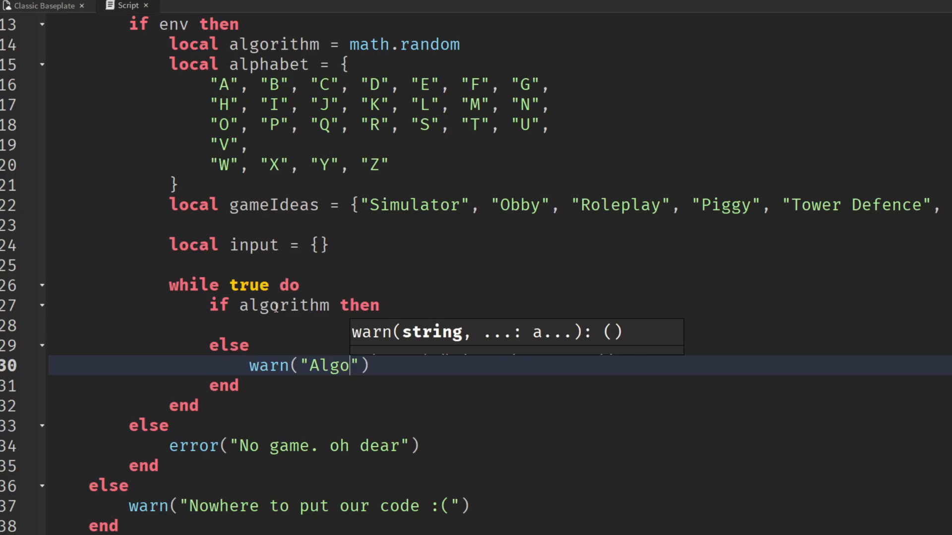
{"action": "type", "text": "rithm has"}
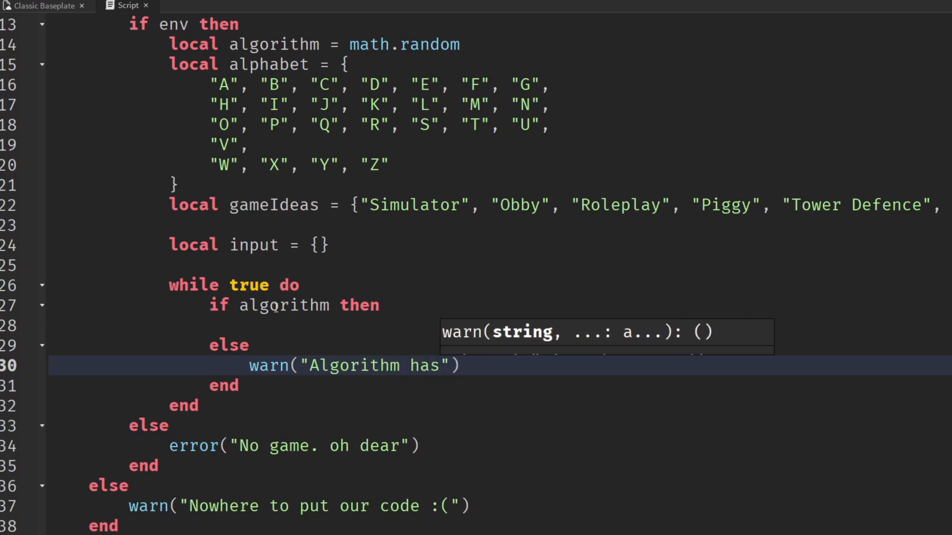
{"action": "type", "text": "gone to sleep :("}
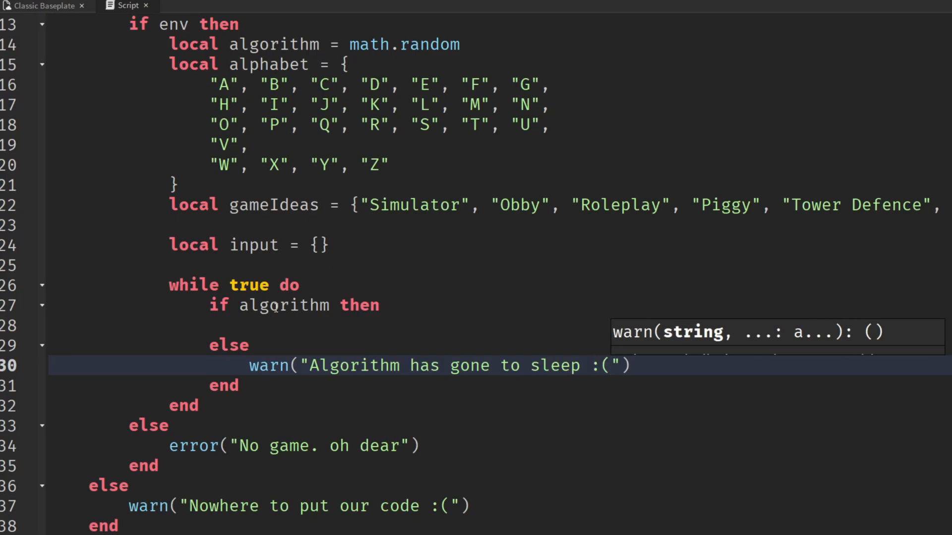
{"action": "left_click", "coordinate": [425, 326]}
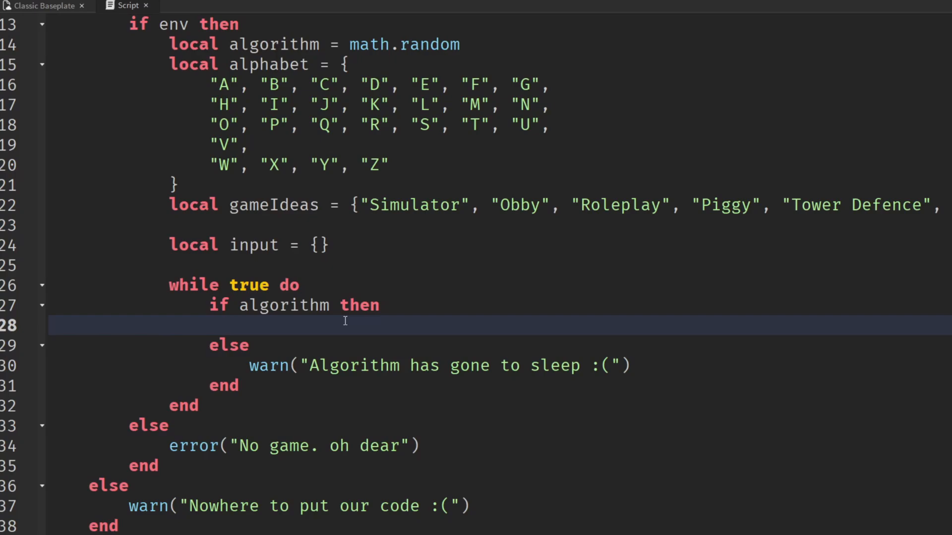
Define local logic = algorithm(#alphabet) inside the loop
{"action": "type", "text": "local"}
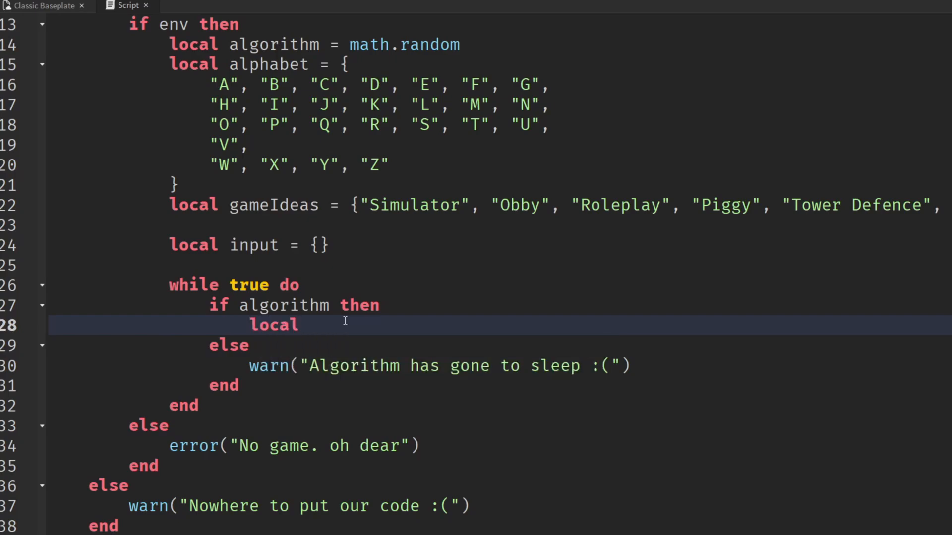
{"action": "type", "text": "logic ="}
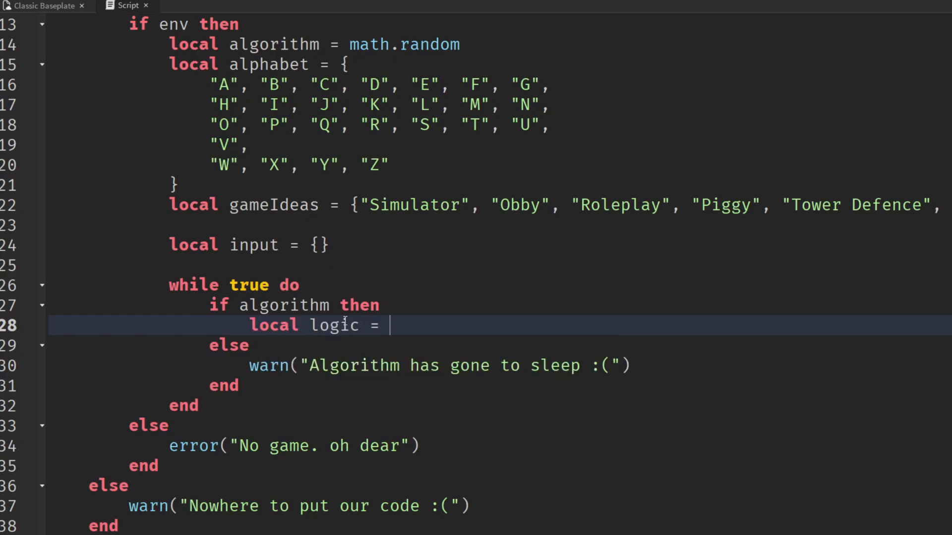
{"action": "type", "text": "algorithm("}
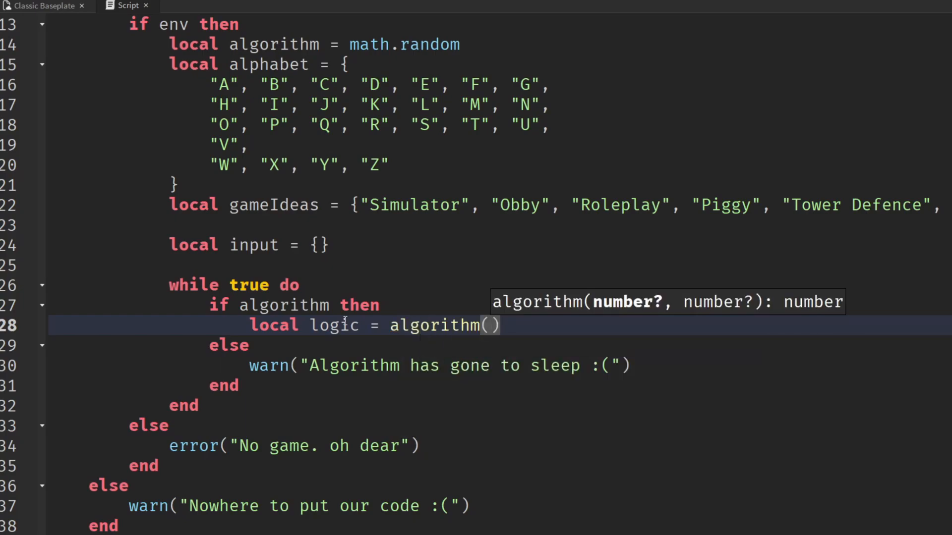
{"action": "type", "text": "#alphabet"}
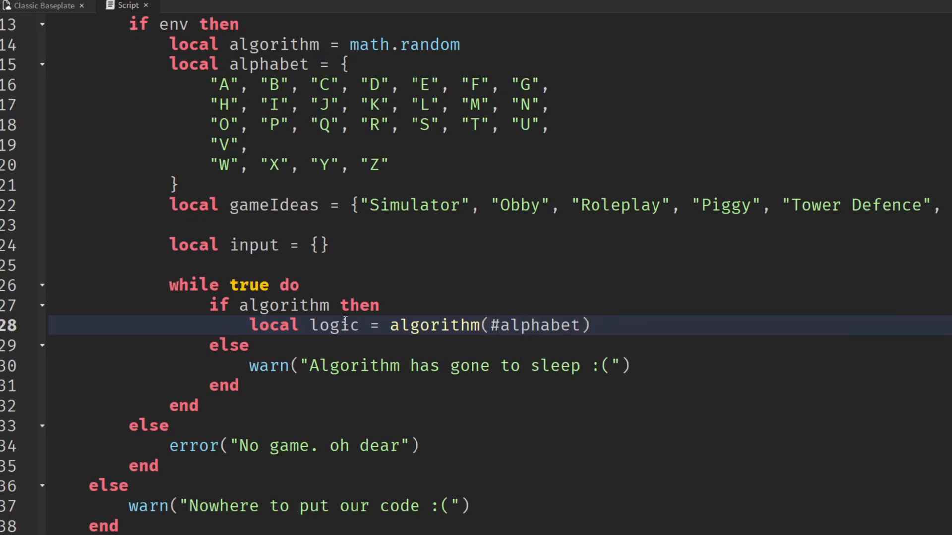
Add an 'if logic then' check whose else branch warns "No logic in this code at all"
{"action": "type", "text": "if"}
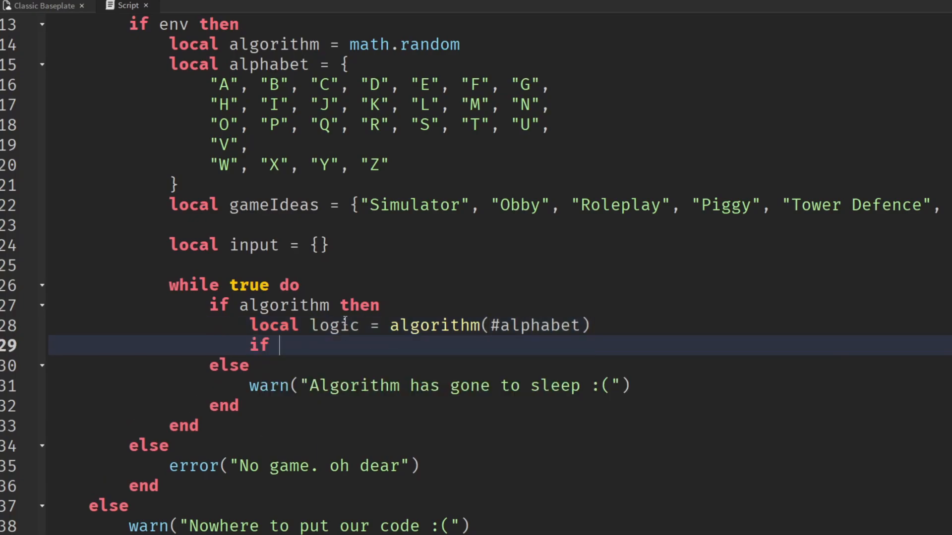
{"action": "type", "text": "logic then"}
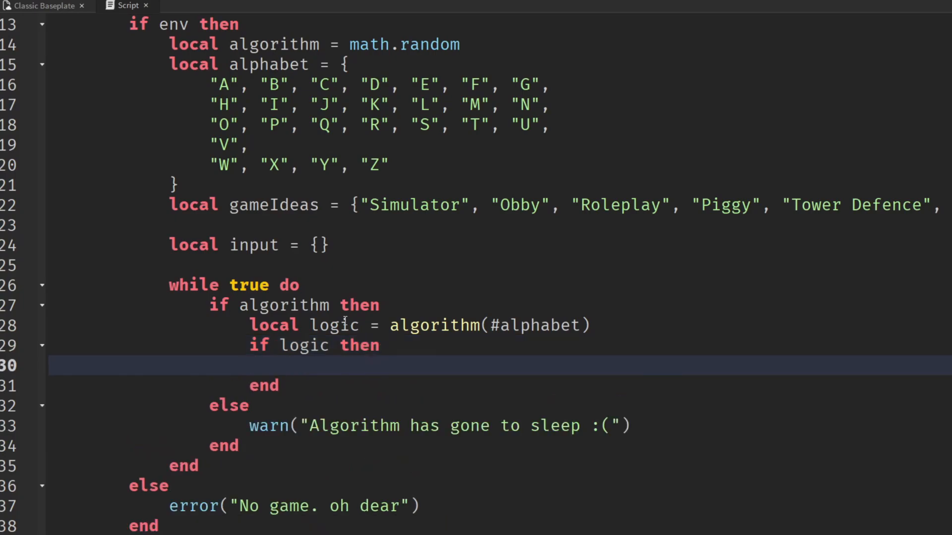
{"action": "type", "text": "else"}
{"action": "type", "text": "warn("}
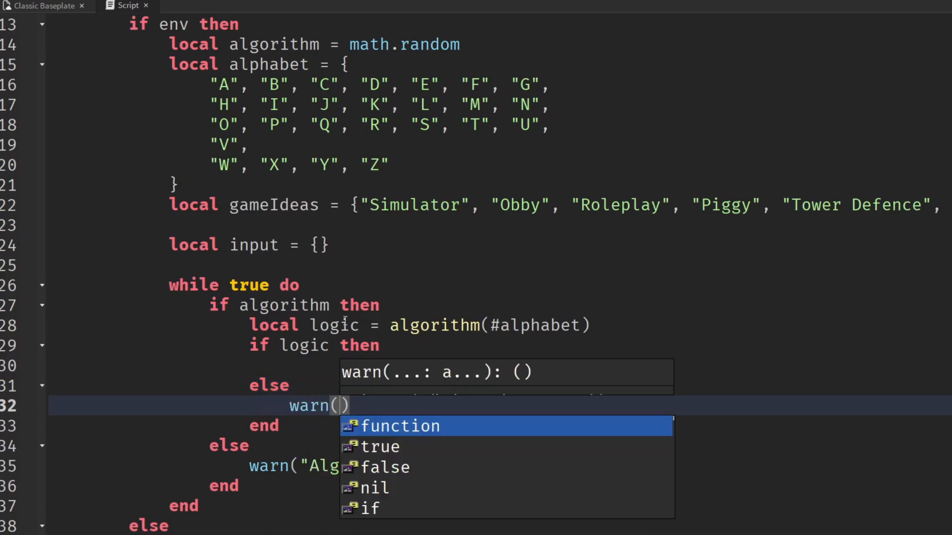
{"action": "type", "text": "\"No l"}
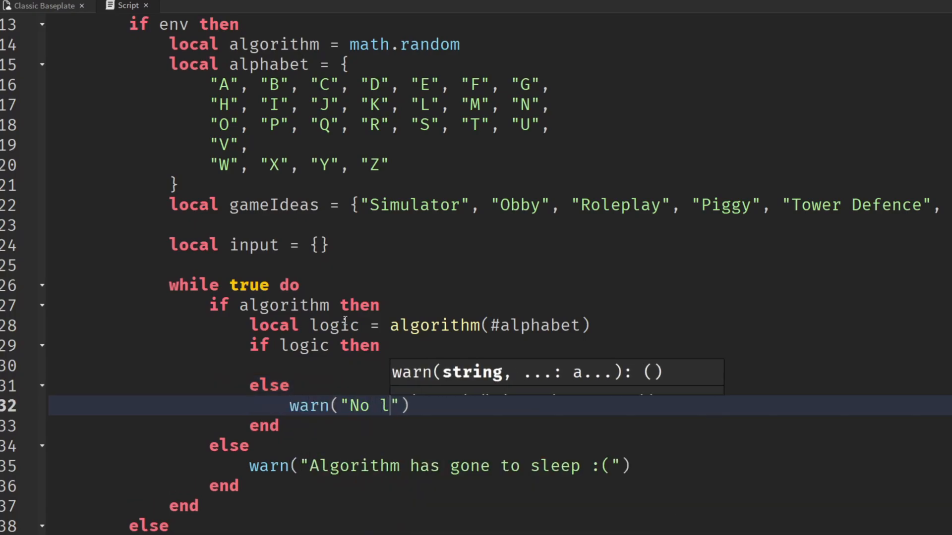
{"action": "type", "text": "ogic in this co"}
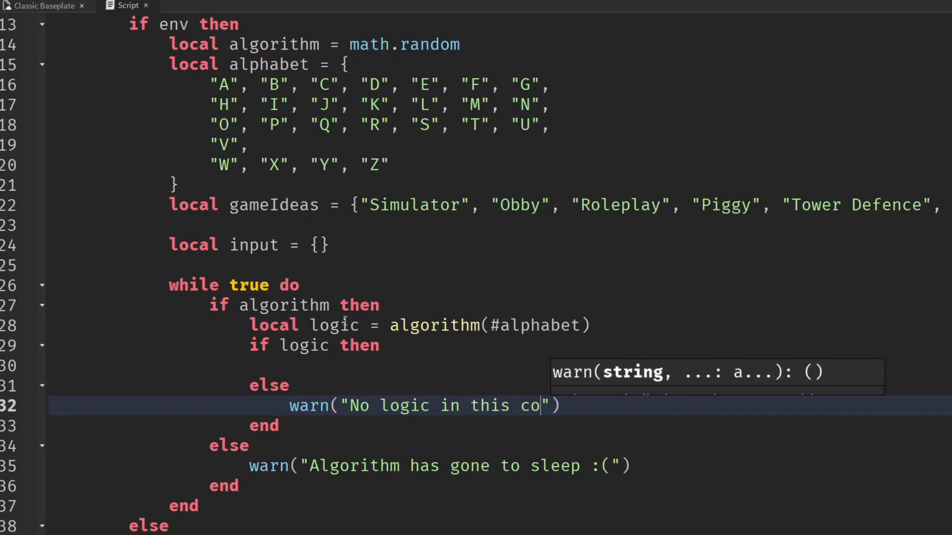
{"action": "type", "text": "de at all"}
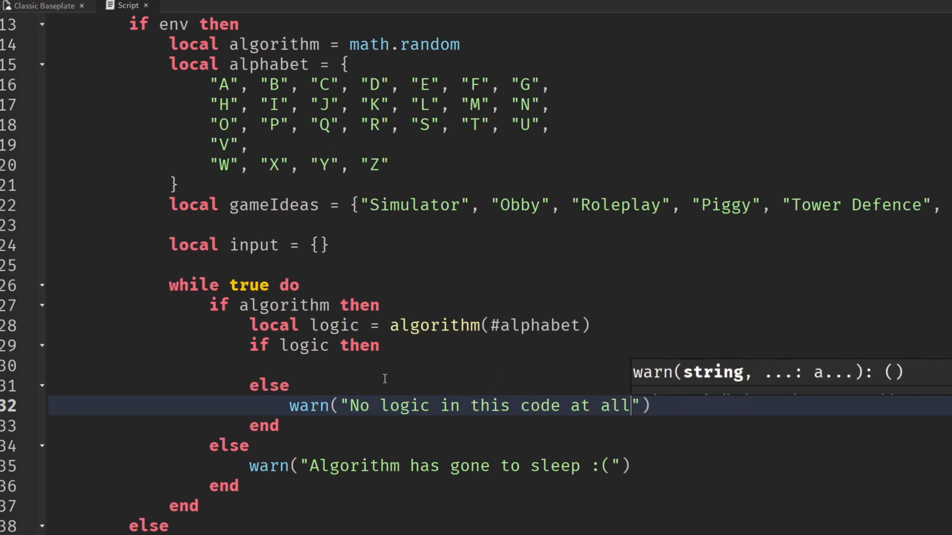
{"action": "left_click", "coordinate": [403, 365]}
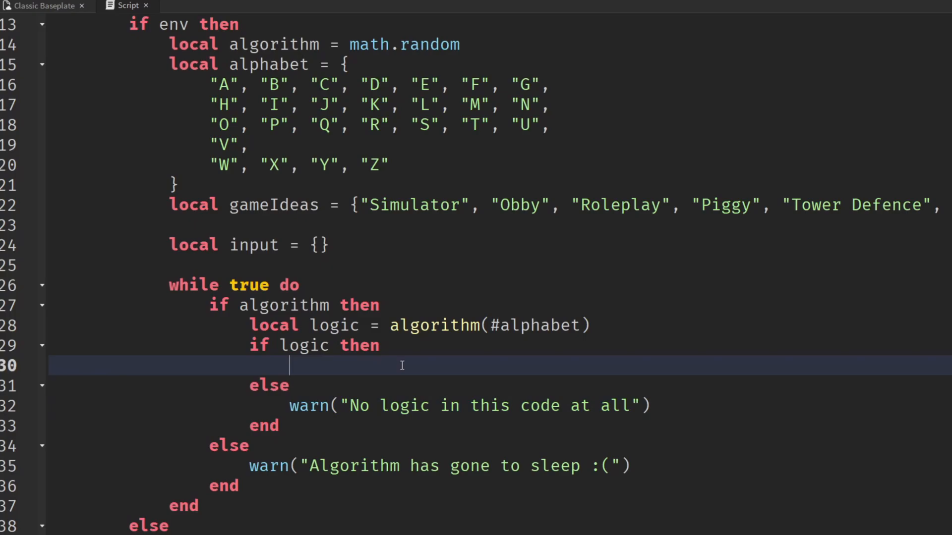
Insert alphabet[logic] into the input table with table.insert
{"action": "type", "text": "table"}
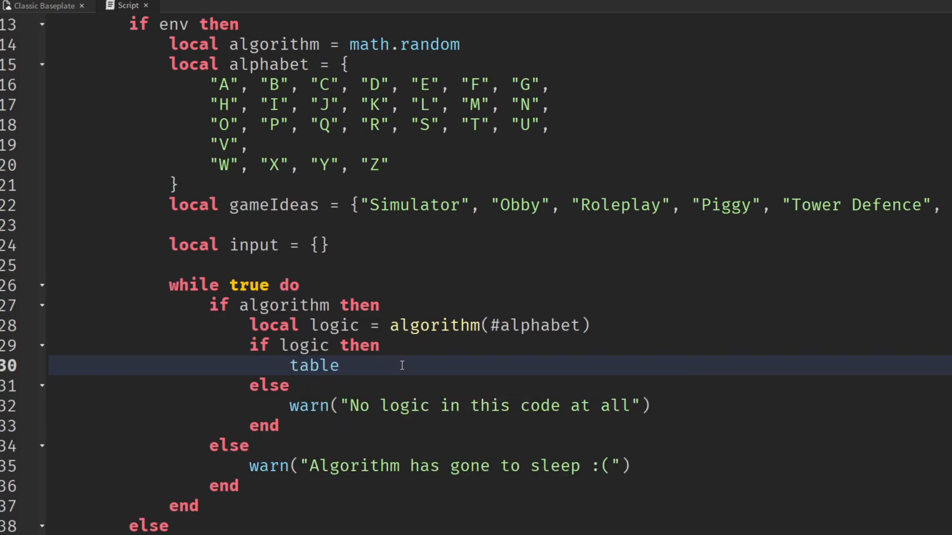
{"action": "type", "text": ".insert()"}
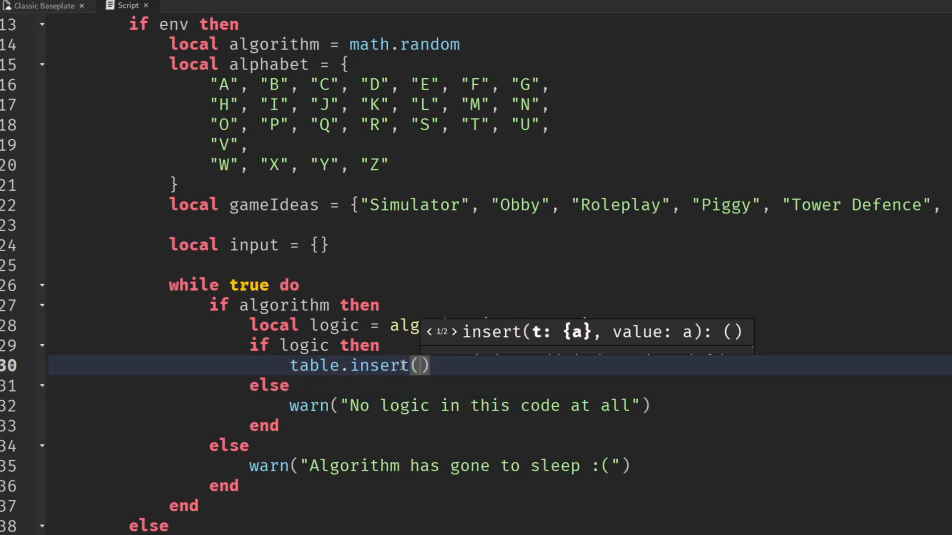
{"action": "type", "text": "input"}
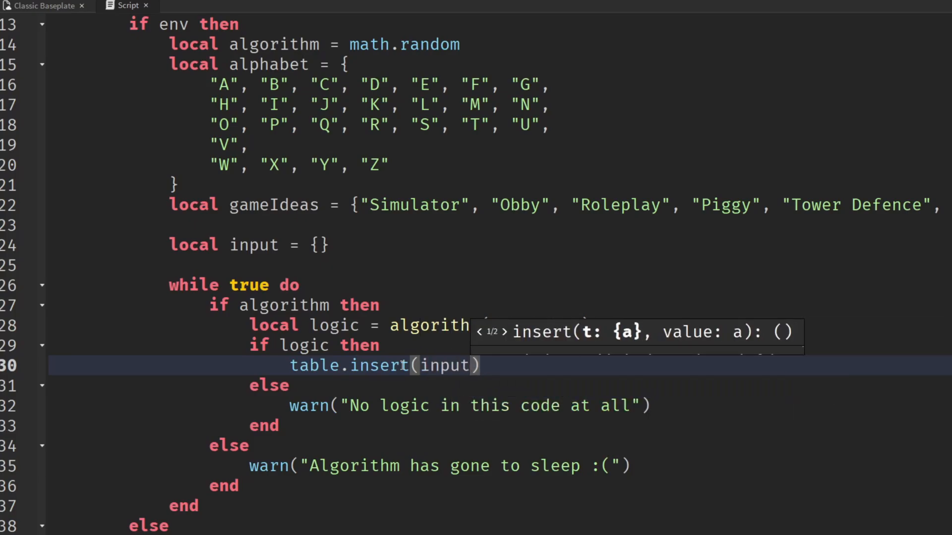
{"action": "type", "text": ", alphabet[logic"}
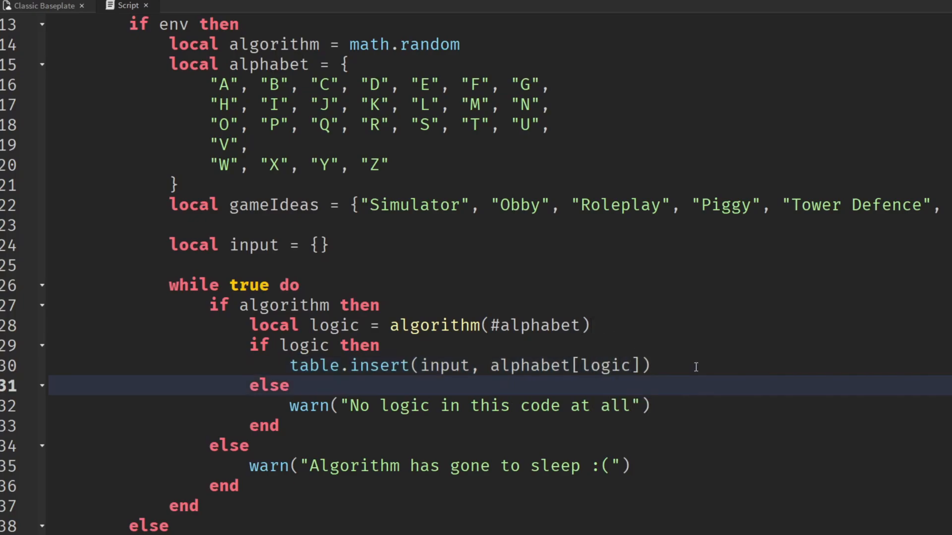
Break the loop once input[1], input[2] and input[3] all exist
{"action": "type", "text": "if"}
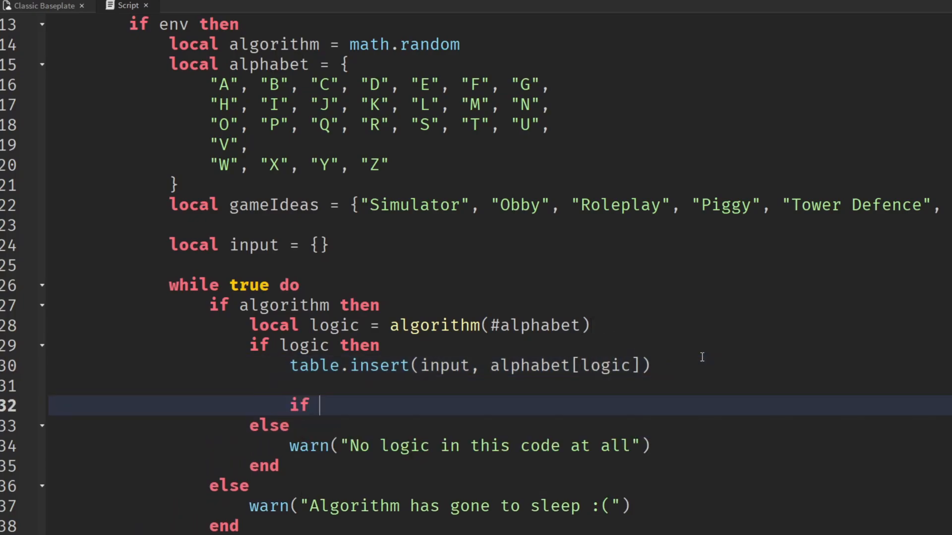
{"action": "type", "text": "input[1] and input"}
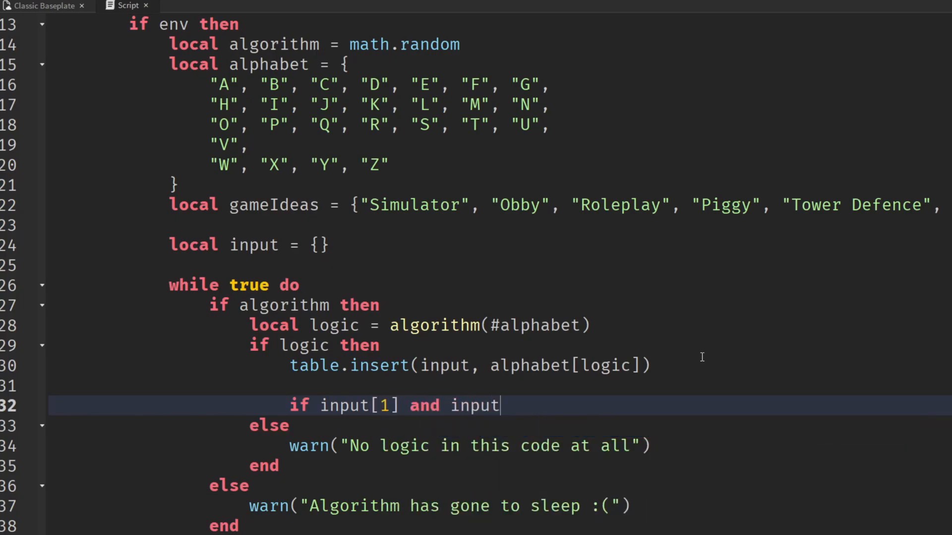
{"action": "type", "text": "[2] anm"}
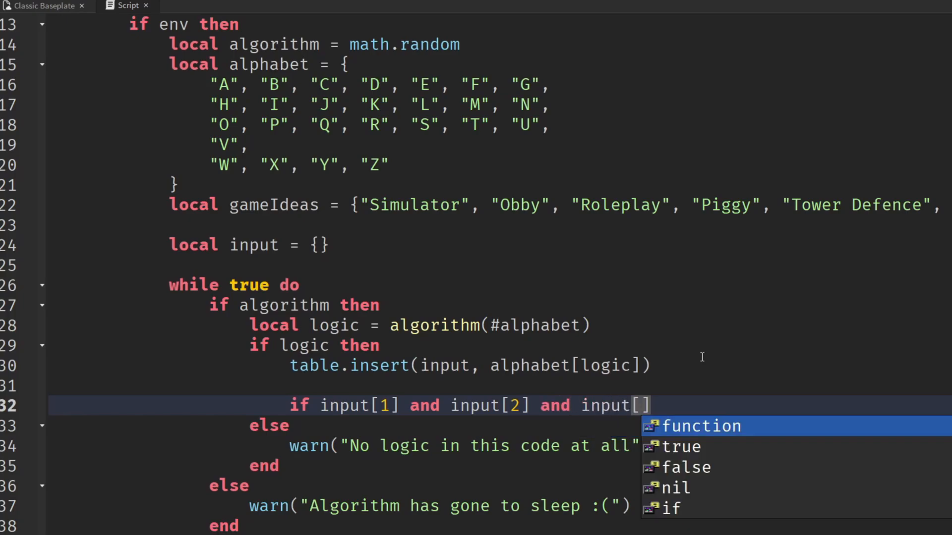
{"action": "type", "text": "3] then"}
{"action": "type", "text": "break"}
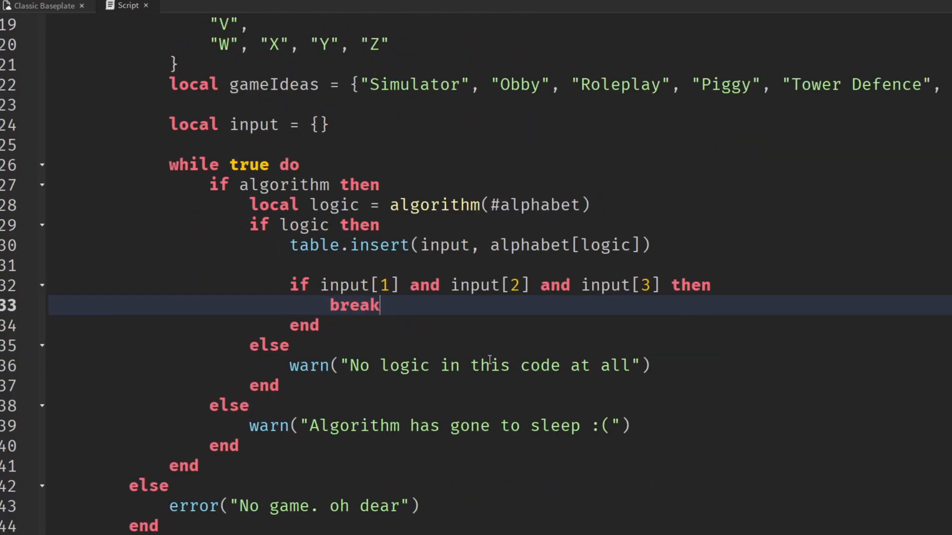
{"action": "left_click", "coordinate": [239, 445]}
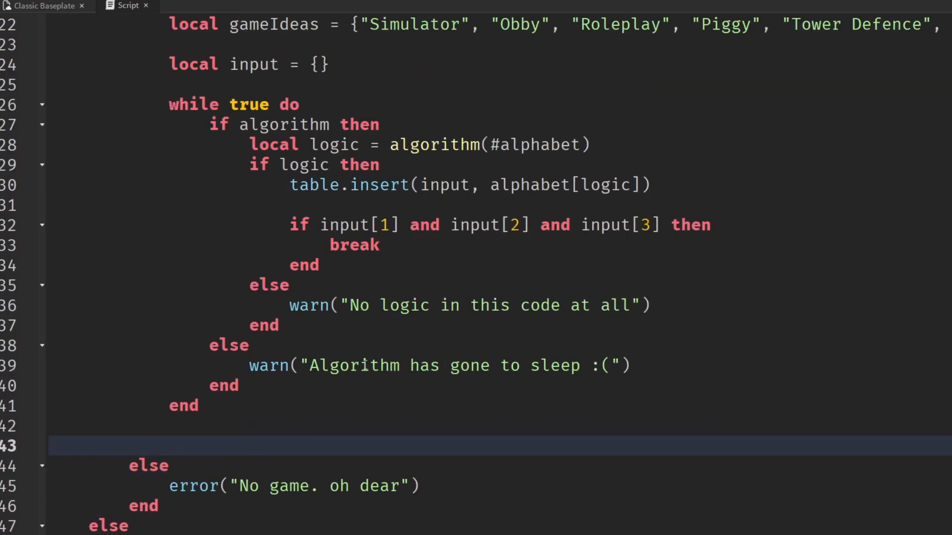
After the loop, add 'if input then' setting input = child and env[bp][sibling] = parent
{"action": "type", "text": "if input then"}
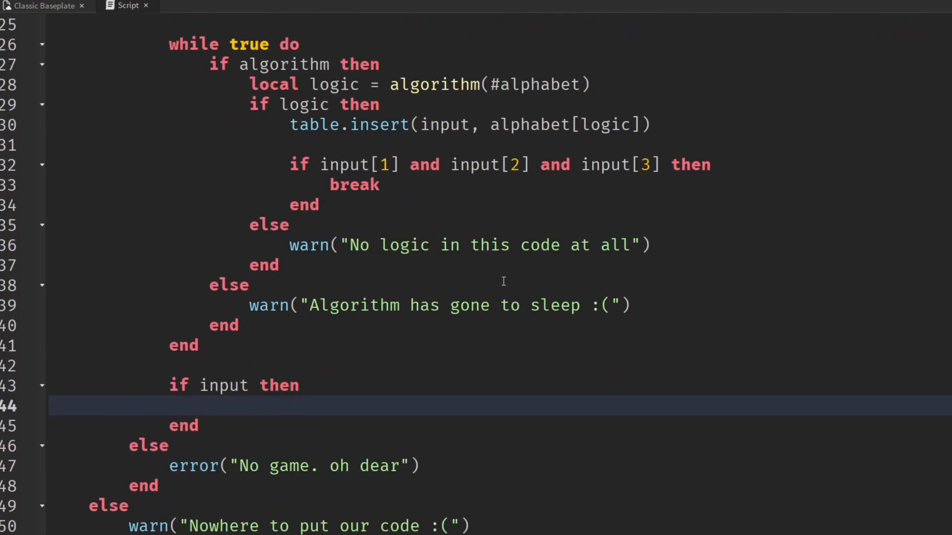
{"action": "type", "text": "input"}
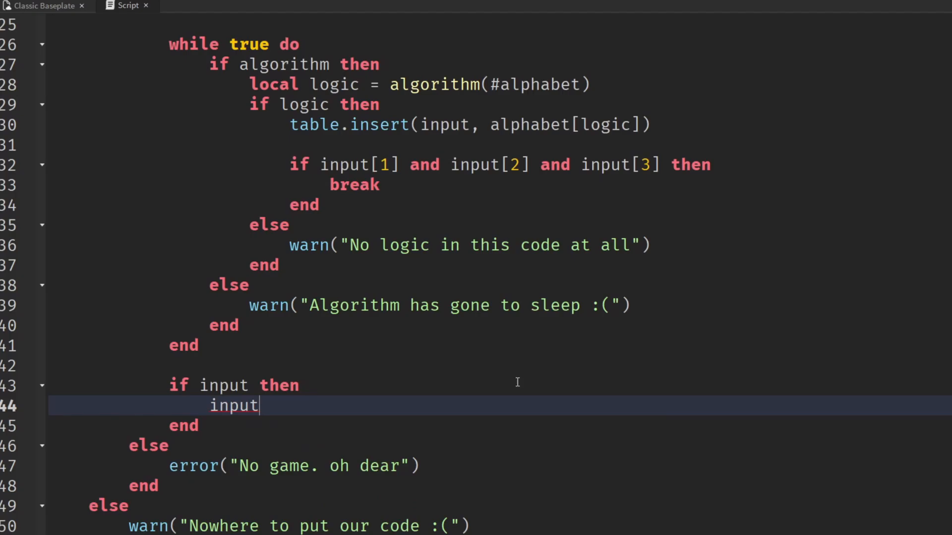
{"action": "type", "text": "= child"}
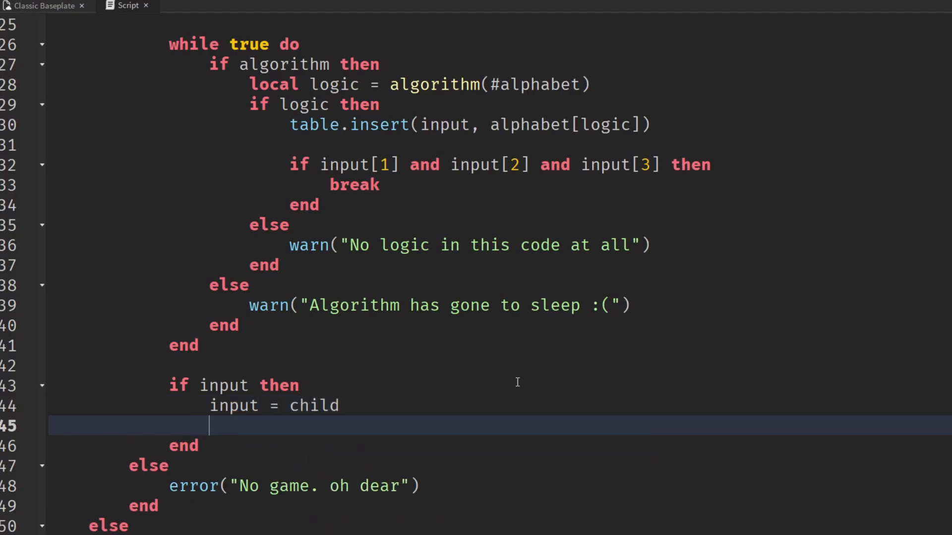
{"action": "type", "text": "env[]"}
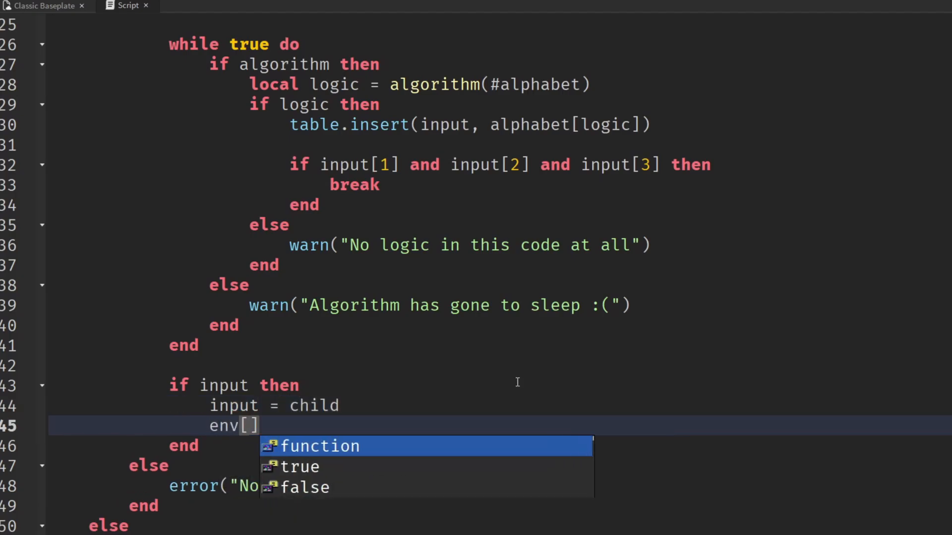
{"action": "type", "text": "bp][sibling]"}
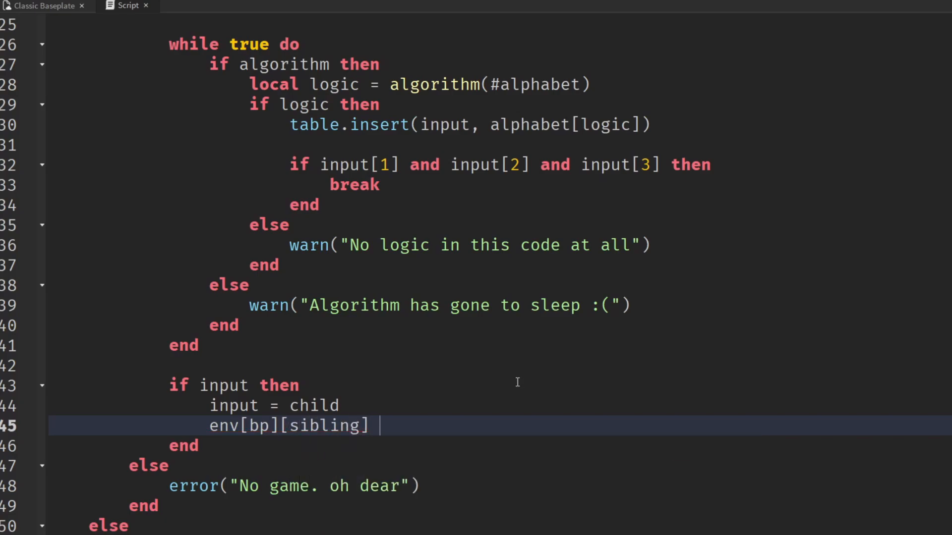
{"action": "type", "text": "= parent"}
{"action": "type", "text": "pr"}
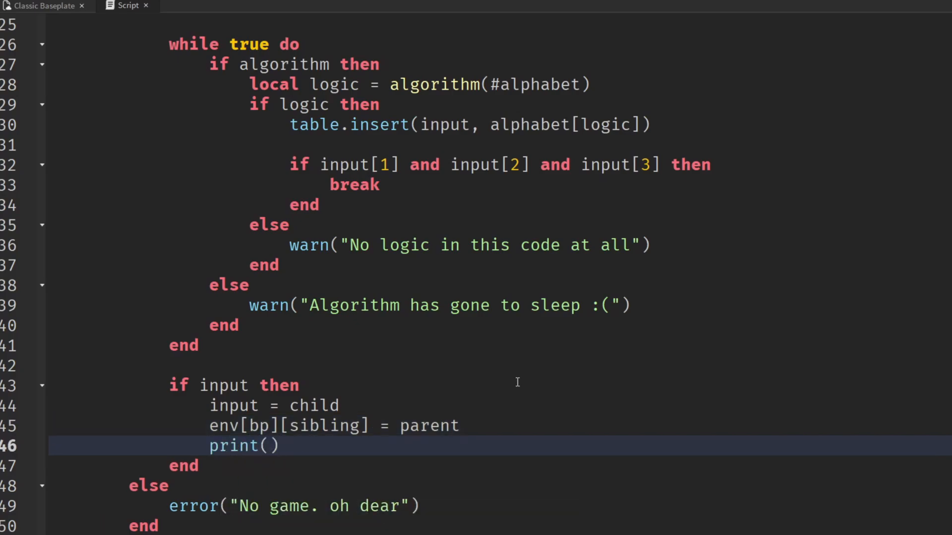
Finish the block with print(input), accepting input from autocomplete
{"action": "type", "text": "in"}
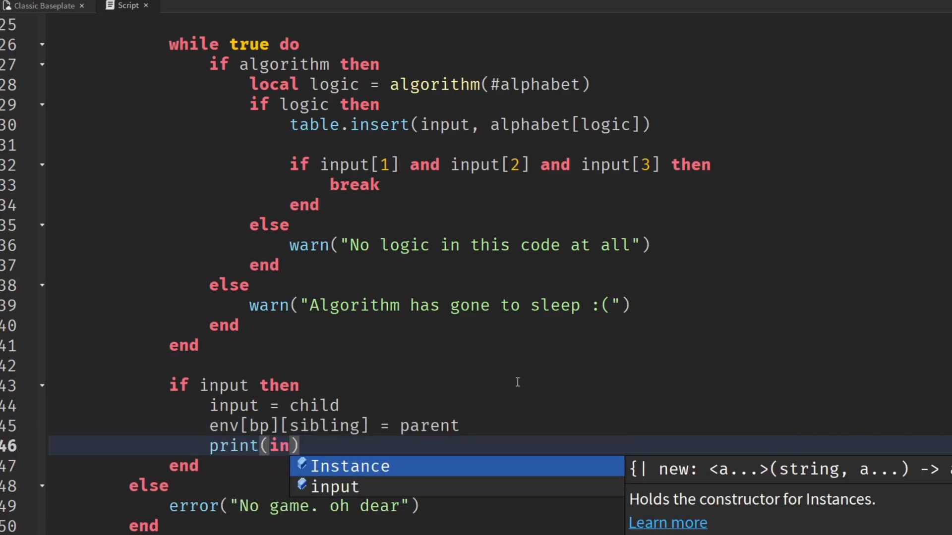
{"action": "left_click", "coordinate": [333, 486]}
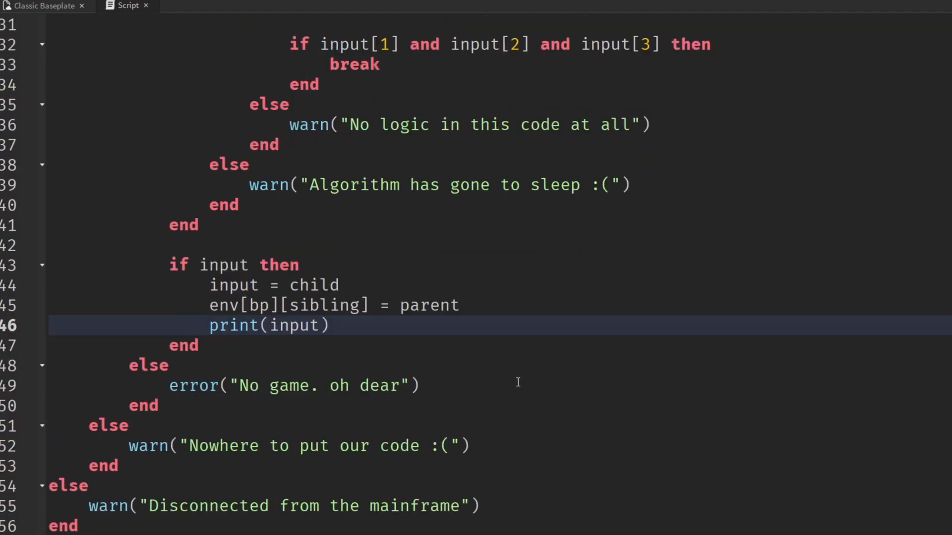
Review the finished script and start a Play test run from the ribbon
{"action": "scroll", "scroll_direction": "up", "scroll_amount": 3}
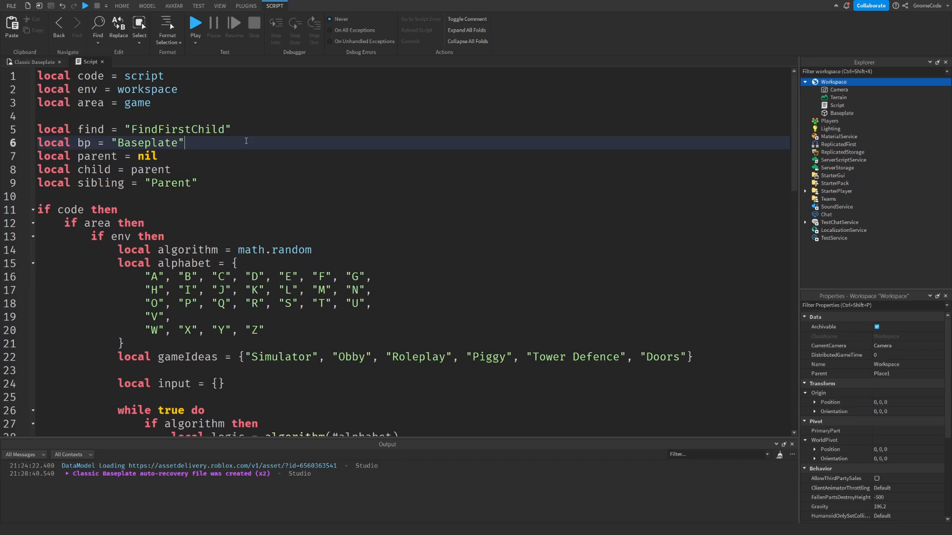
{"action": "scroll", "scroll_direction": "down", "scroll_amount": 3}
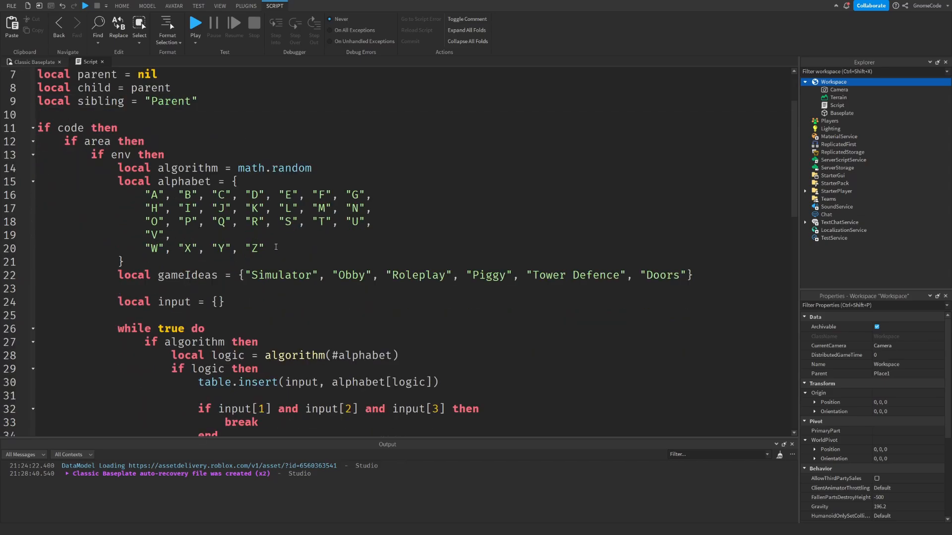
{"action": "left_click", "coordinate": [255, 221]}
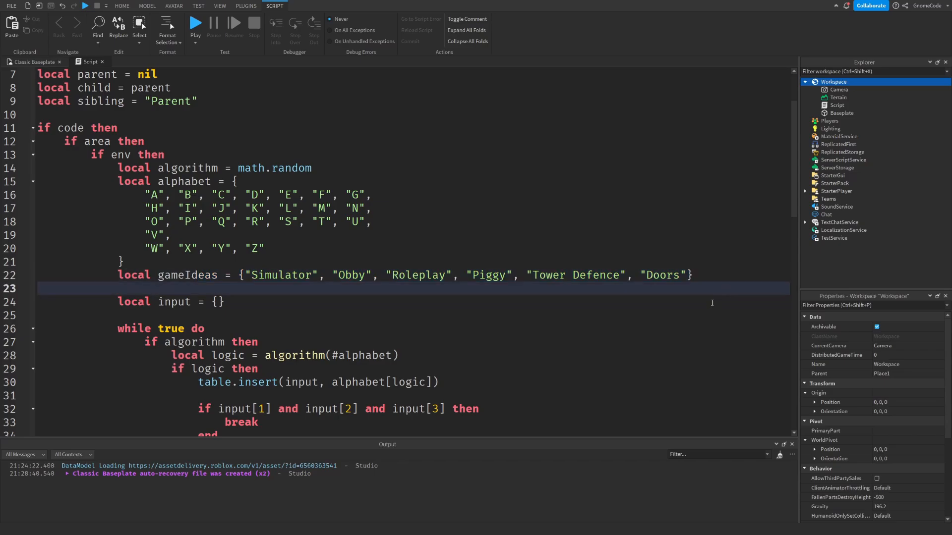
{"action": "scroll", "scroll_direction": "down", "scroll_amount": 3}
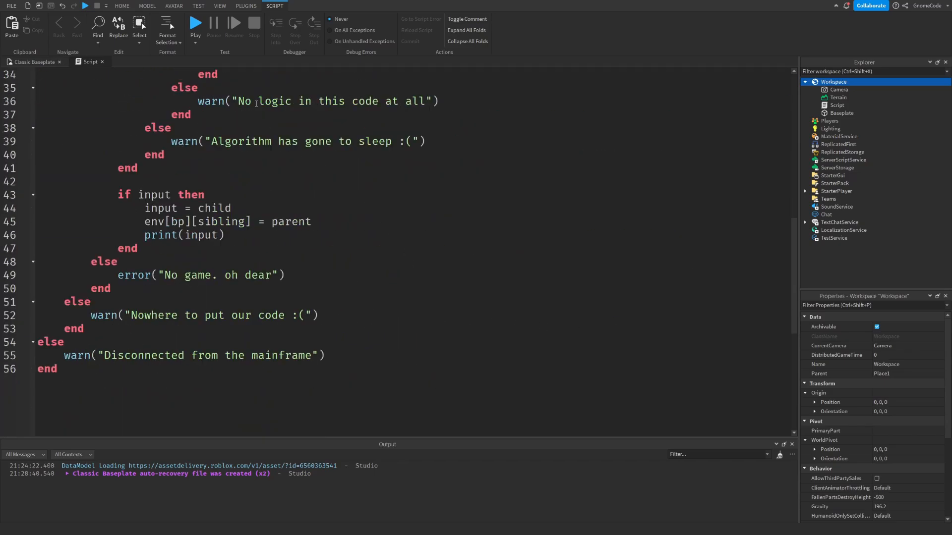
{"action": "left_click", "coordinate": [195, 23]}
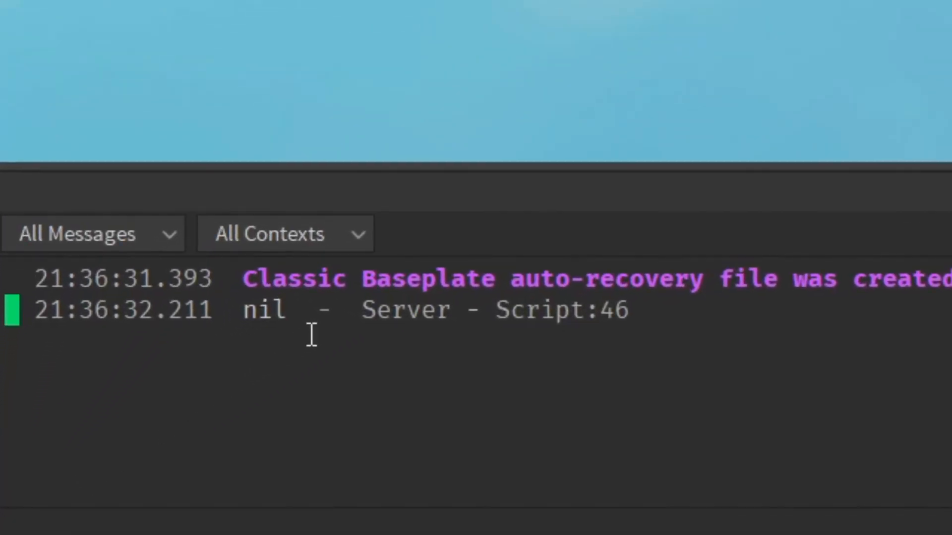
{"action": "mouse_move", "coordinate": [336, 358]}
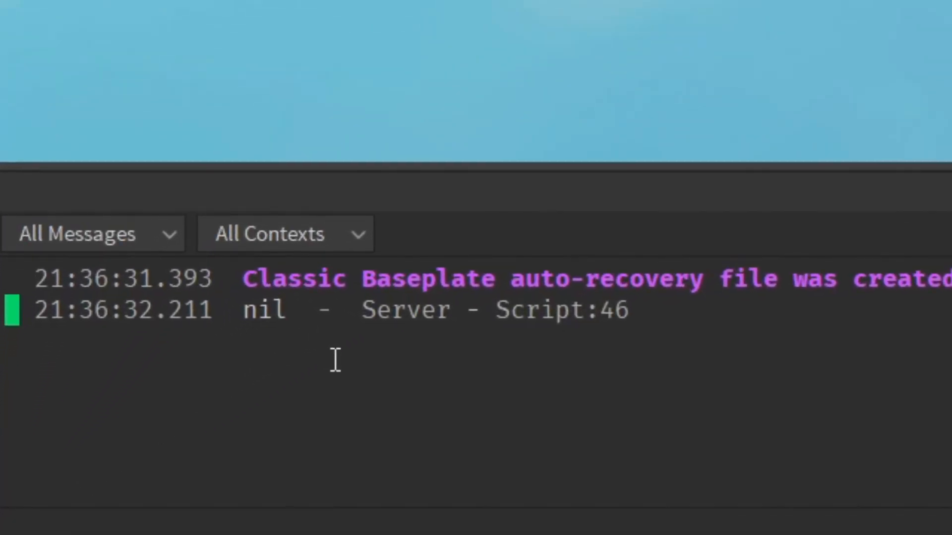